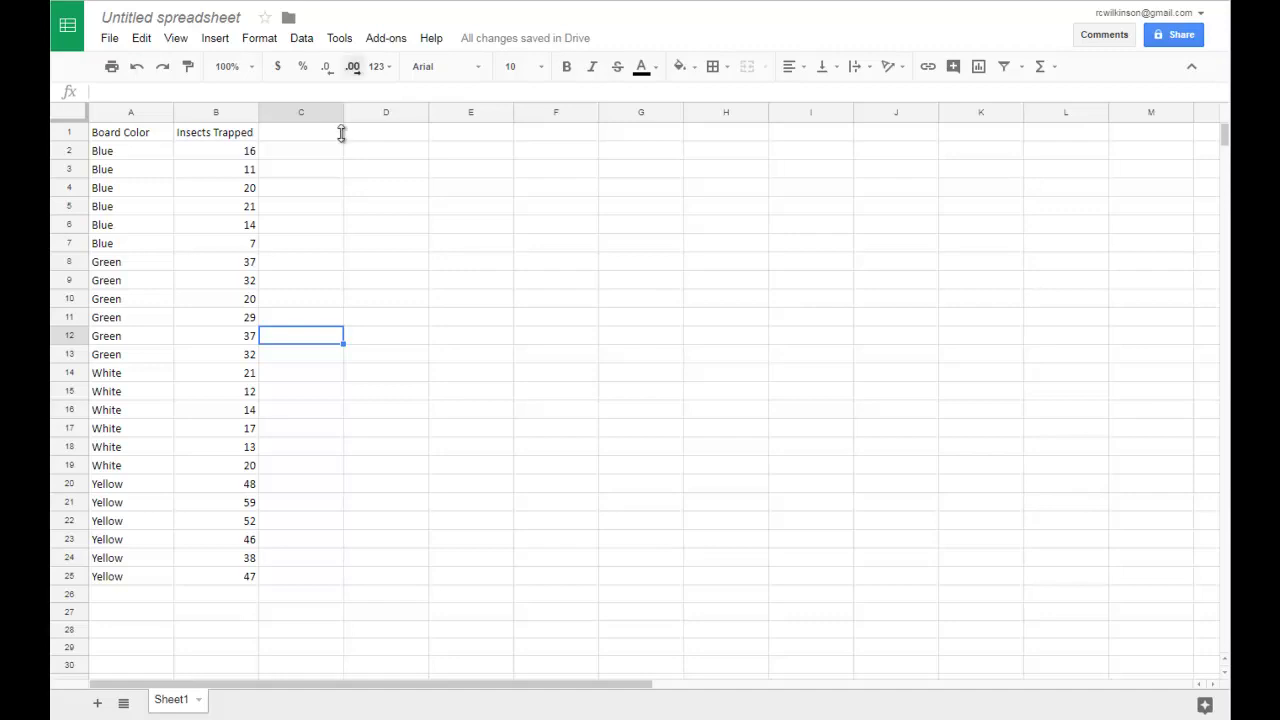
pyautogui.moveTo(362, 211)
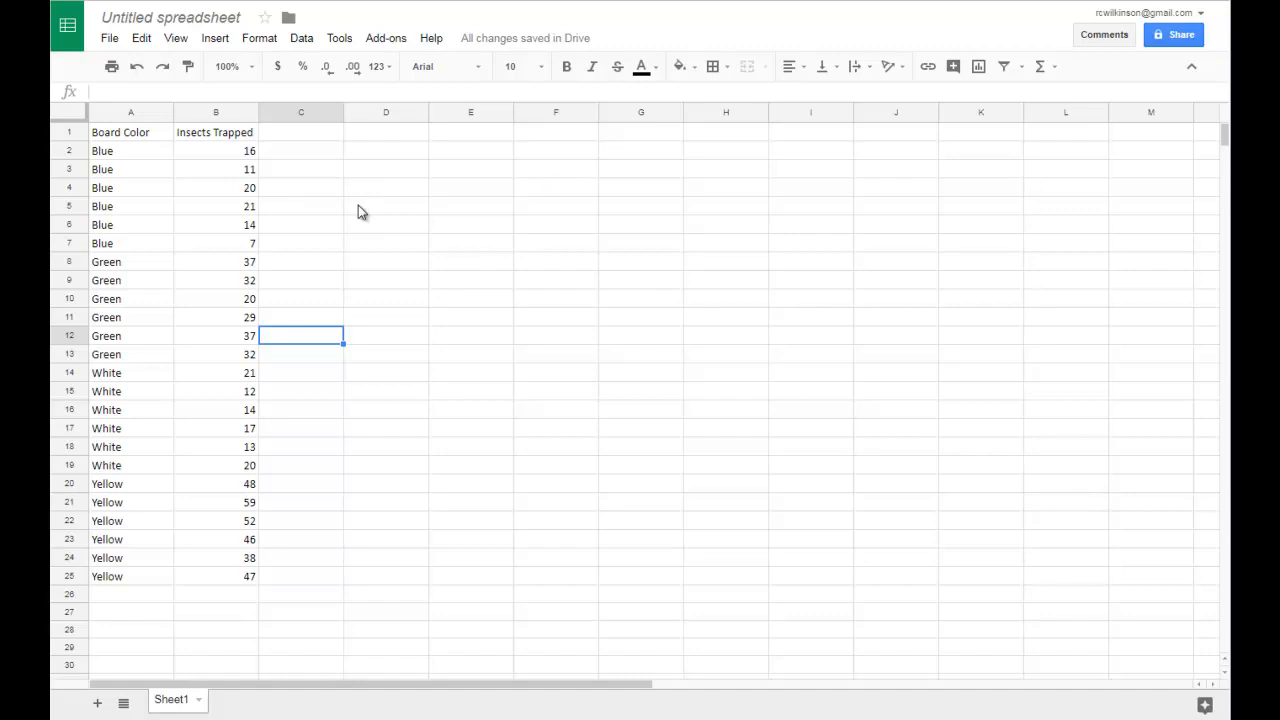
pyautogui.moveTo(135, 147)
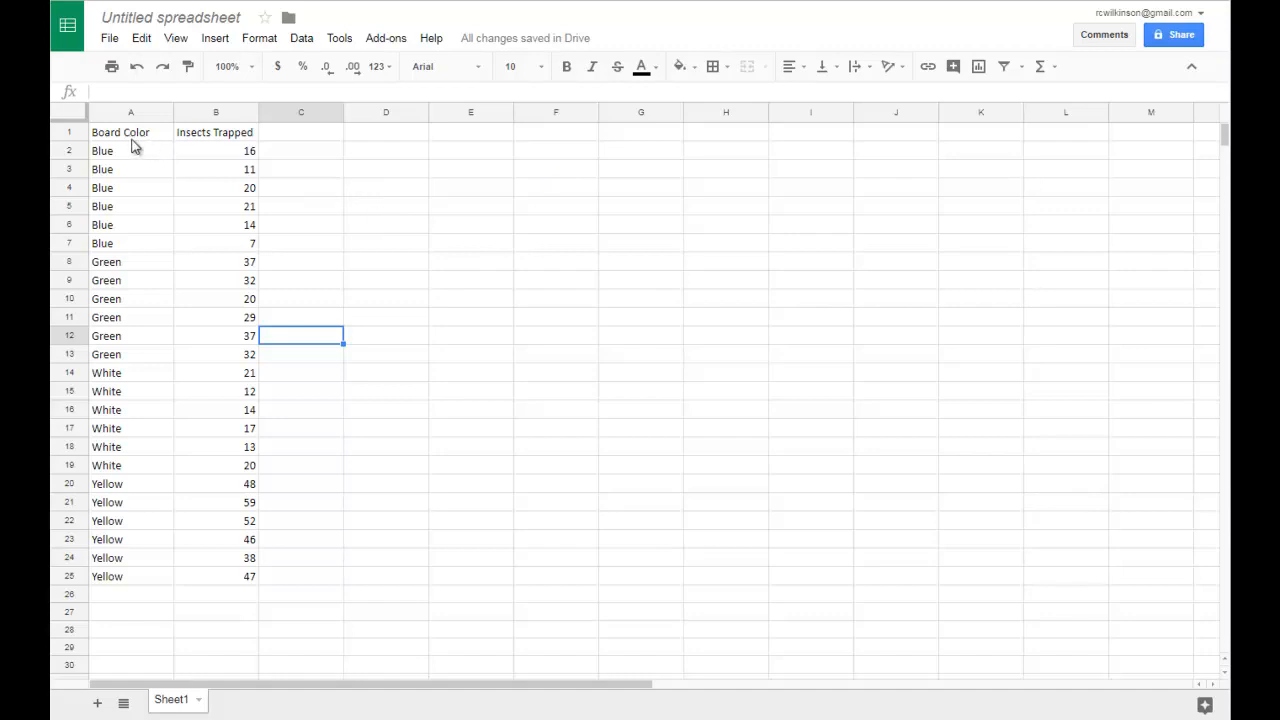
pyautogui.moveTo(230, 614)
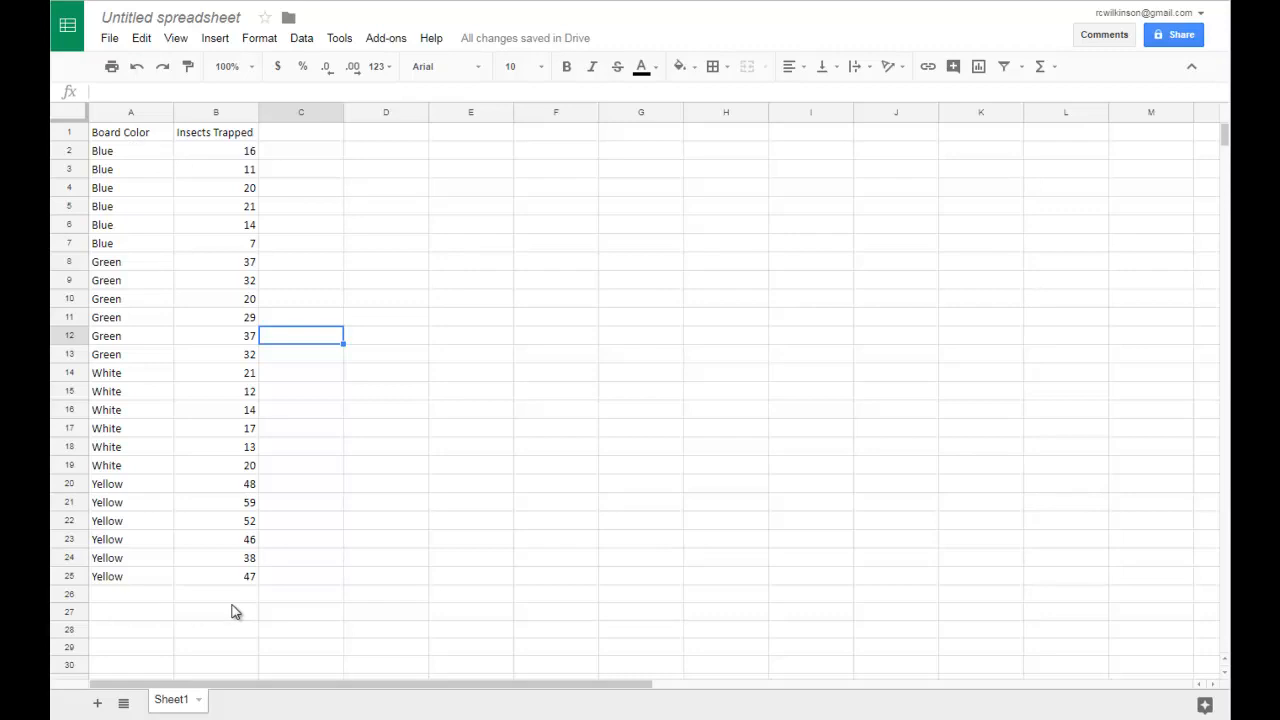
pyautogui.moveTo(275, 307)
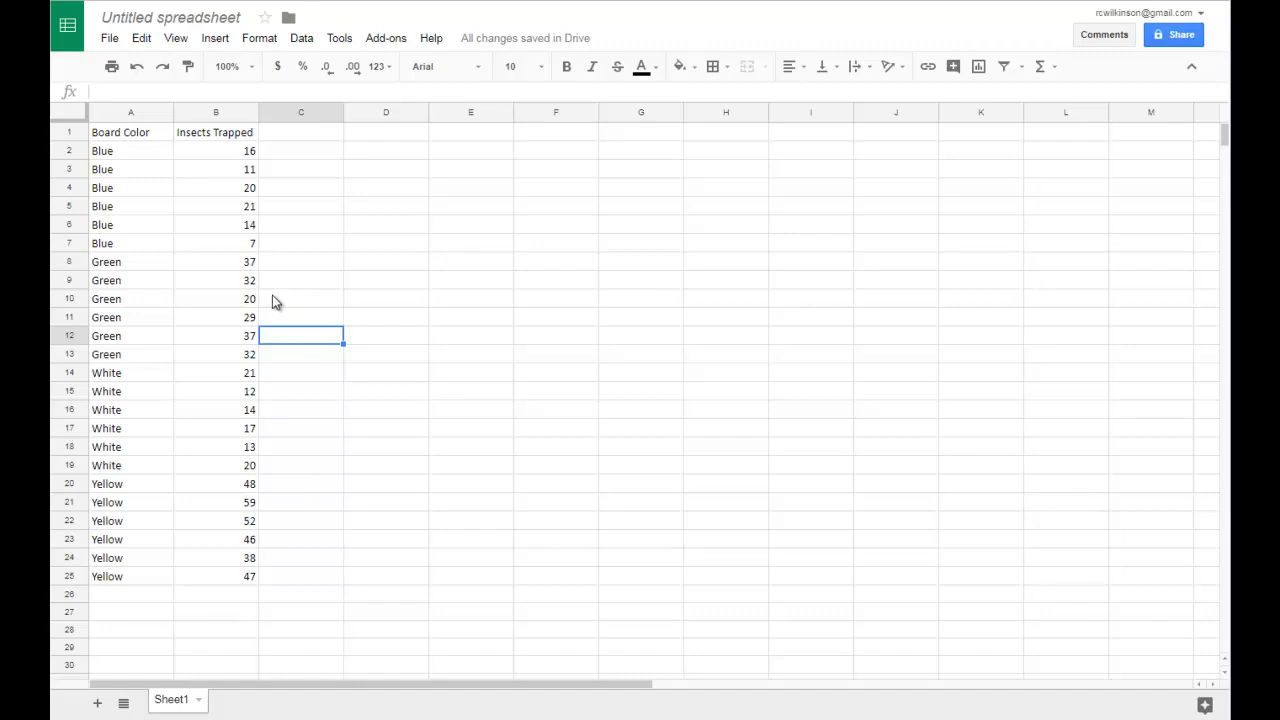
pyautogui.moveTo(287, 301)
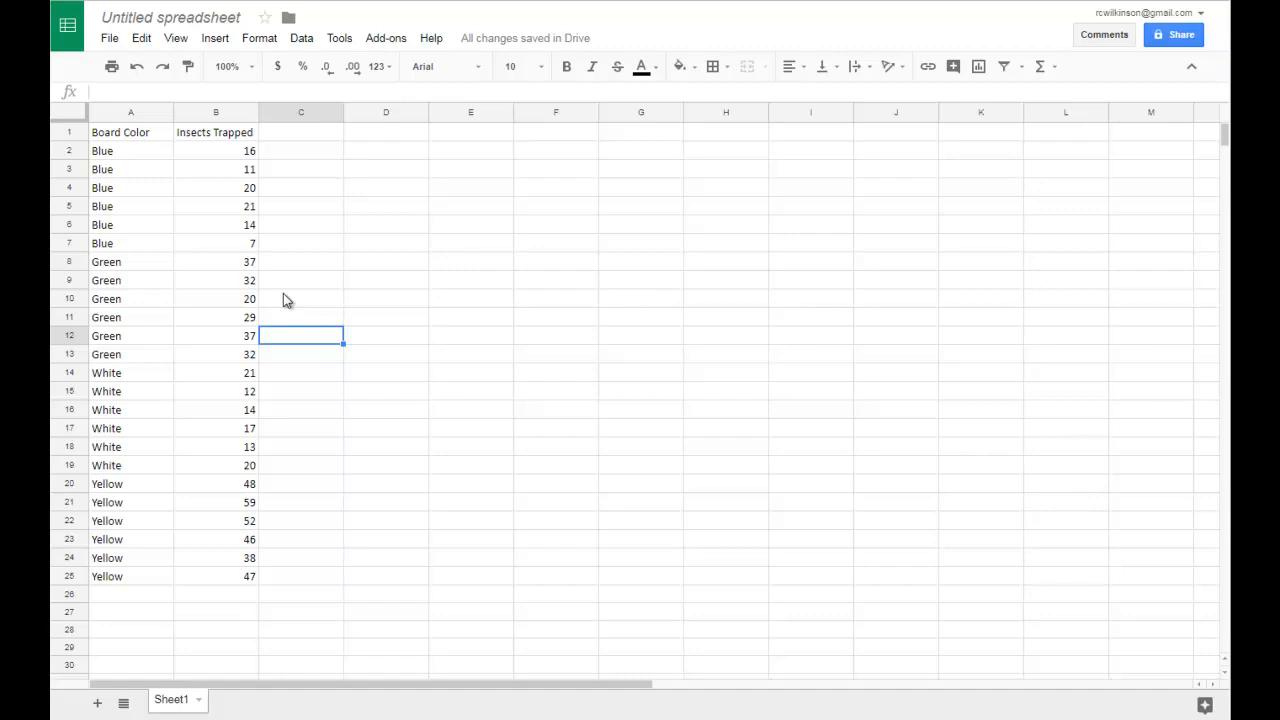
pyautogui.moveTo(155, 156)
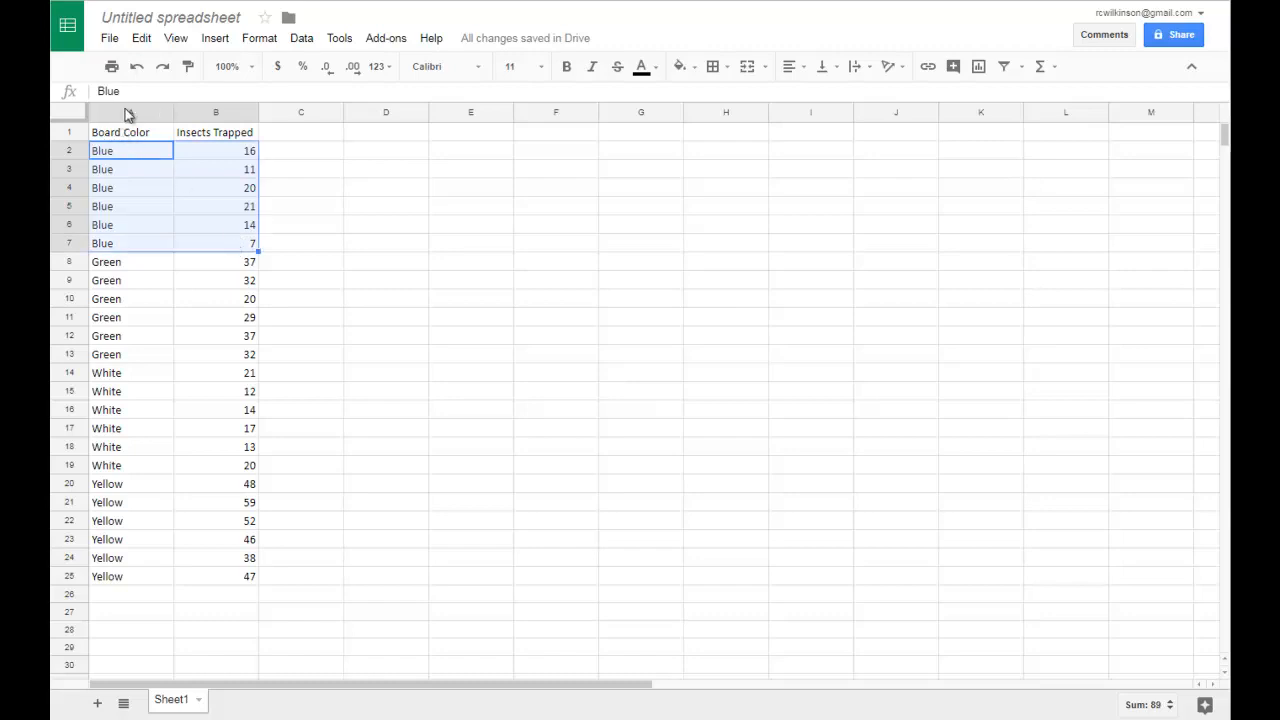
pyautogui.moveTo(228, 150)
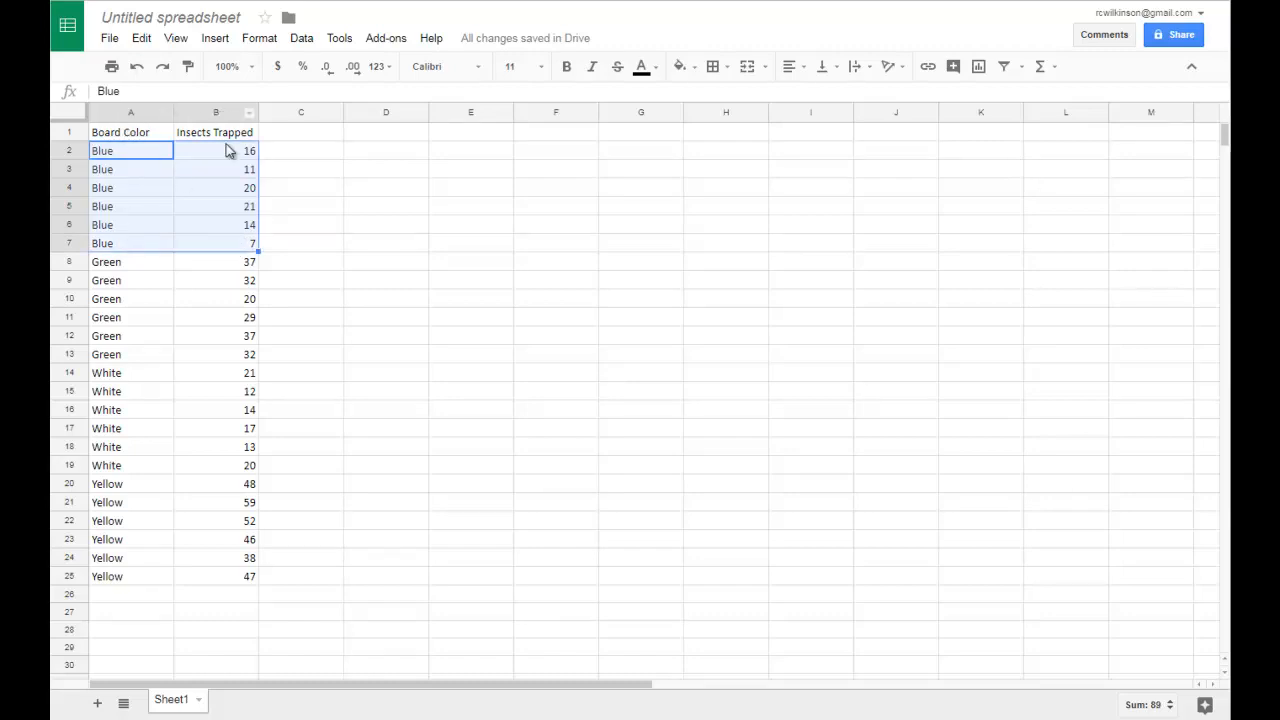
pyautogui.moveTo(147, 162)
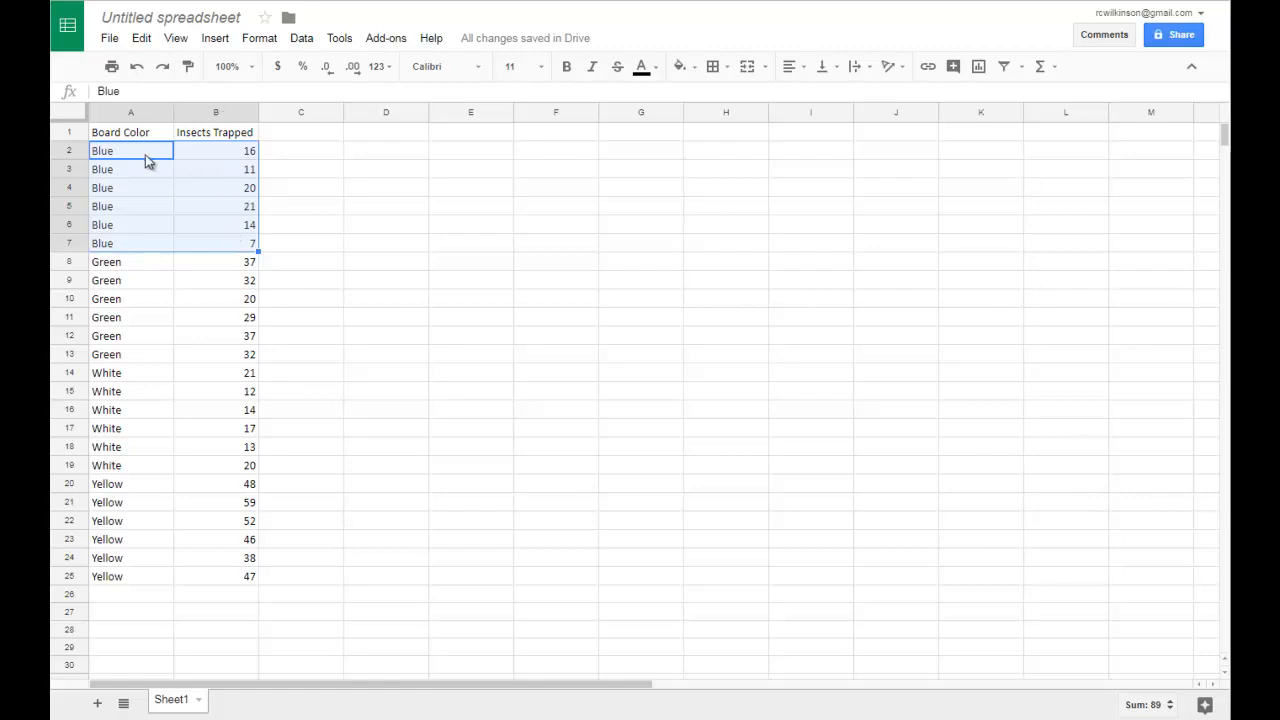
pyautogui.moveTo(112, 158)
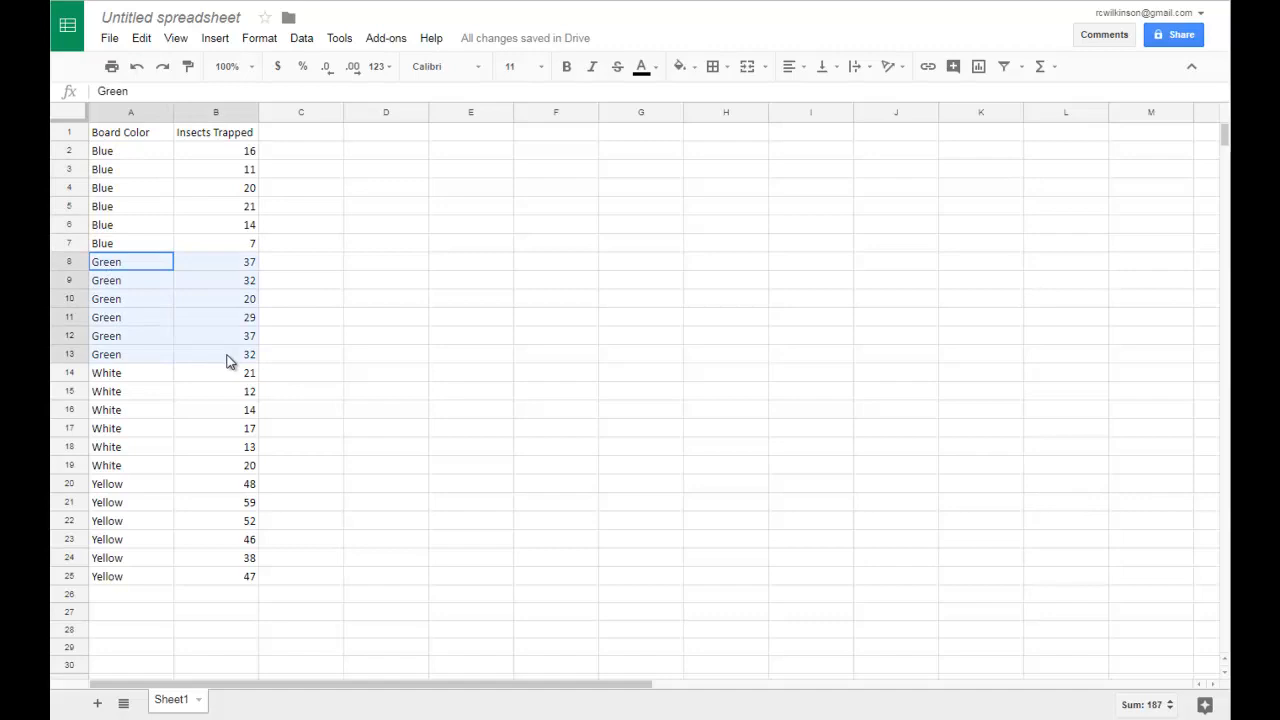
# Clear the Yellow-row selection and bring up the Add-ons menu.
pyautogui.click(130, 372)
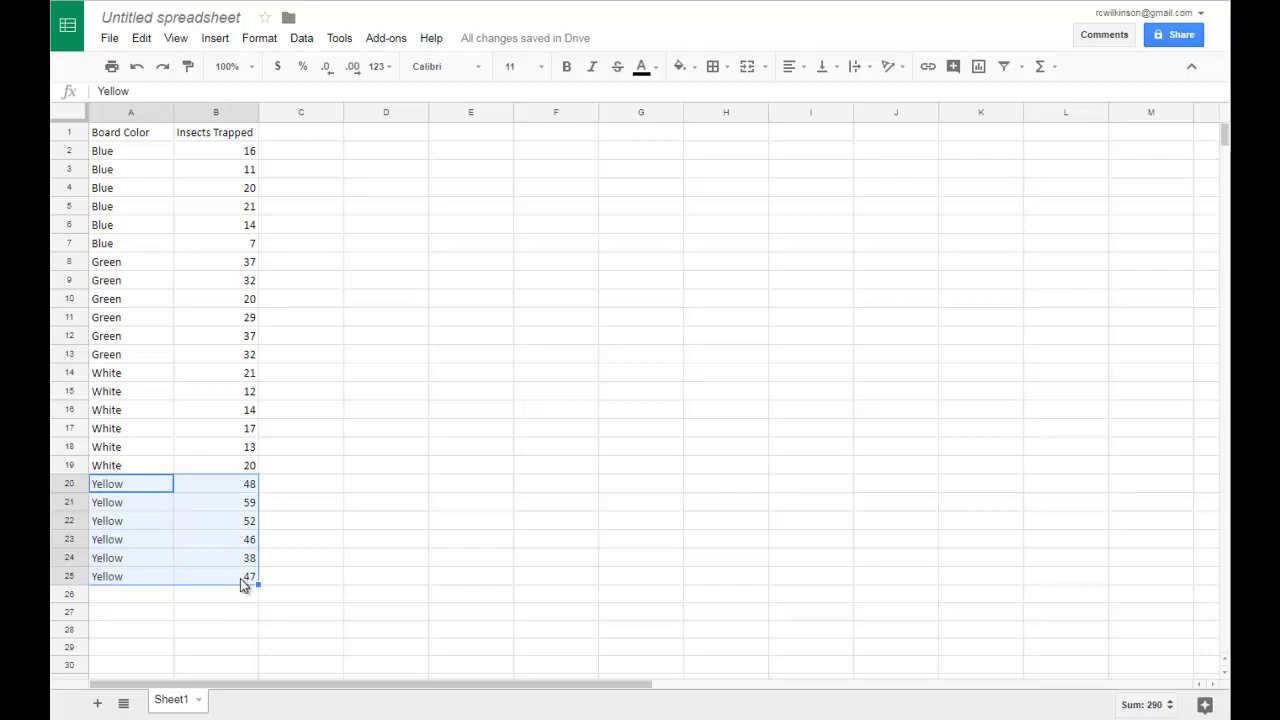
pyautogui.moveTo(672, 192)
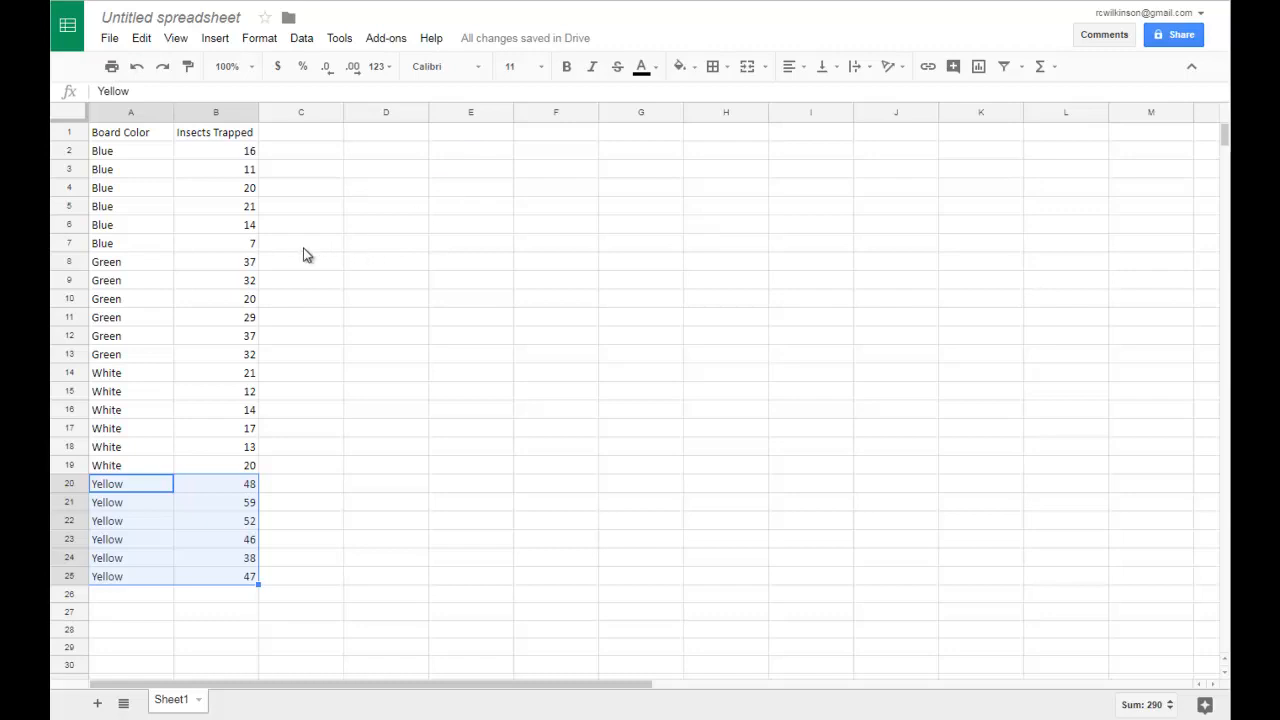
pyautogui.click(301, 243)
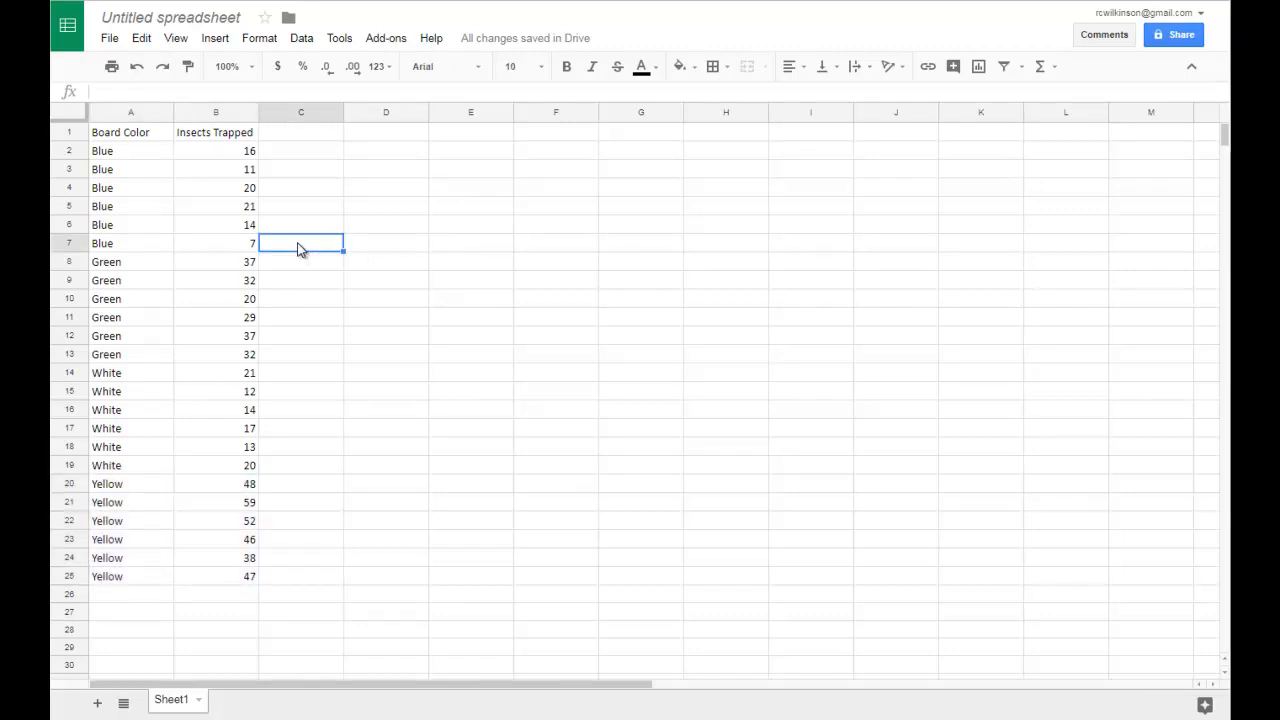
pyautogui.moveTo(312, 215)
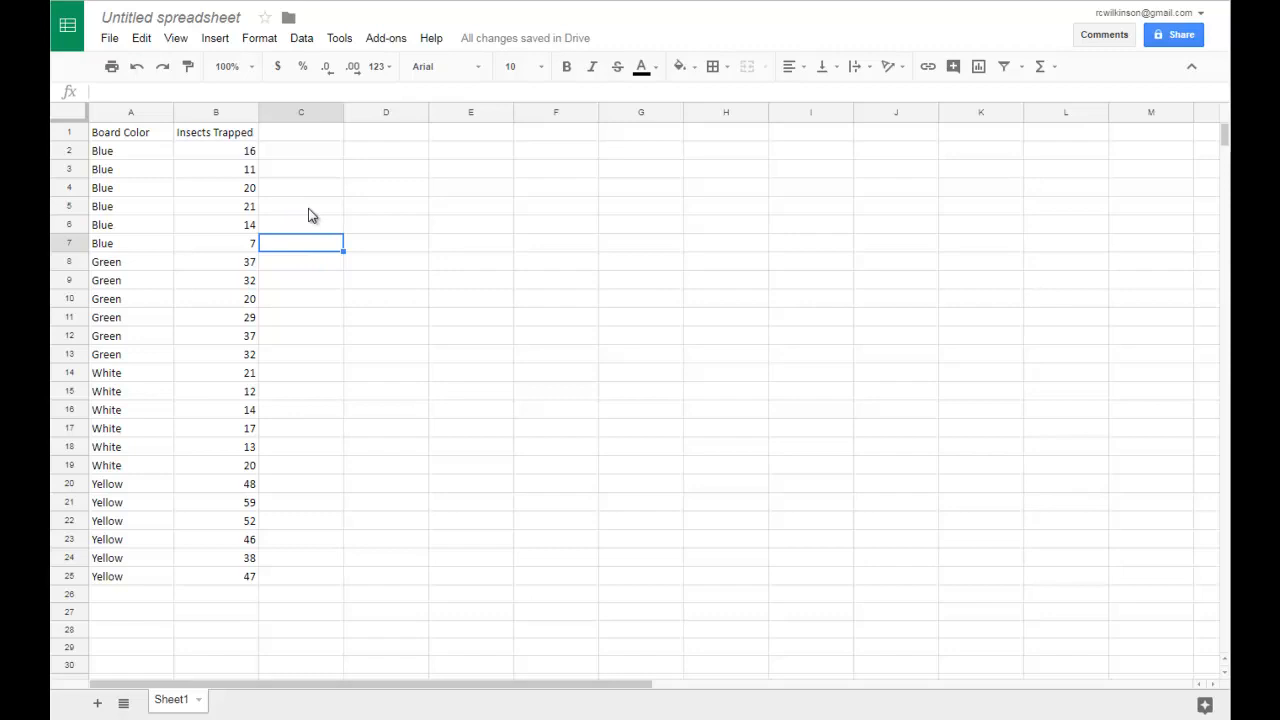
pyautogui.moveTo(318, 209)
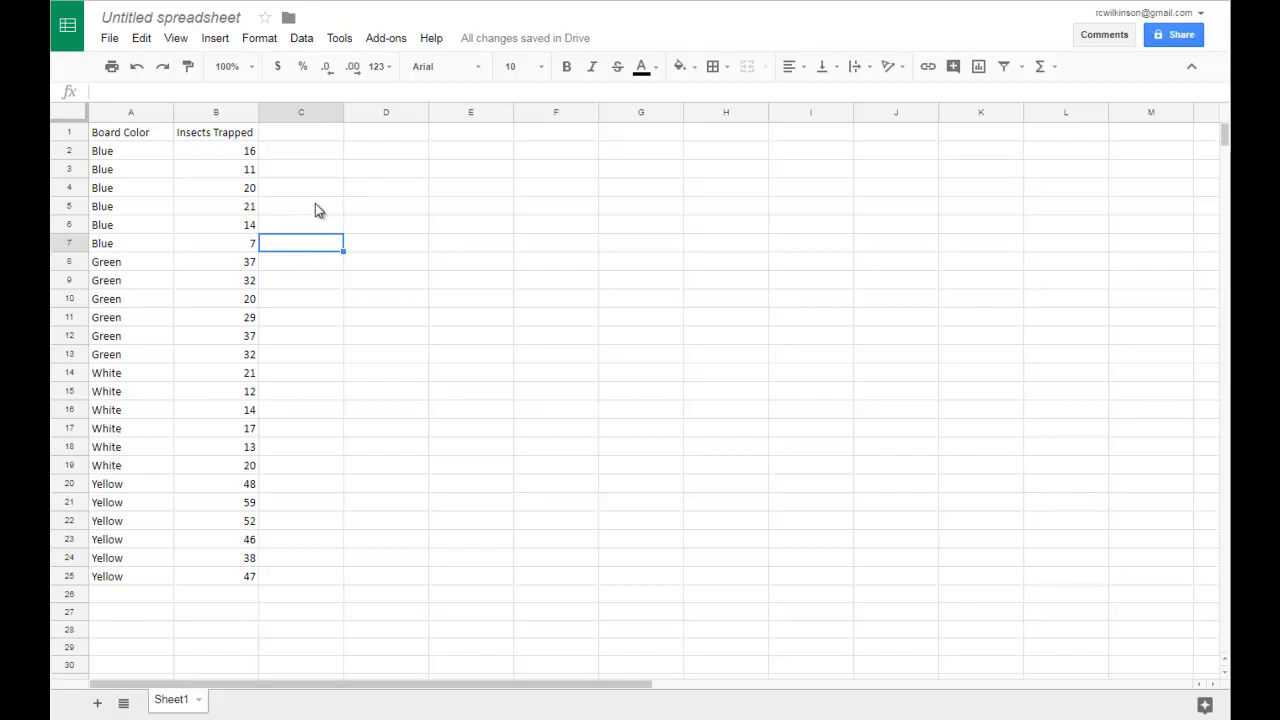
pyautogui.moveTo(385, 38)
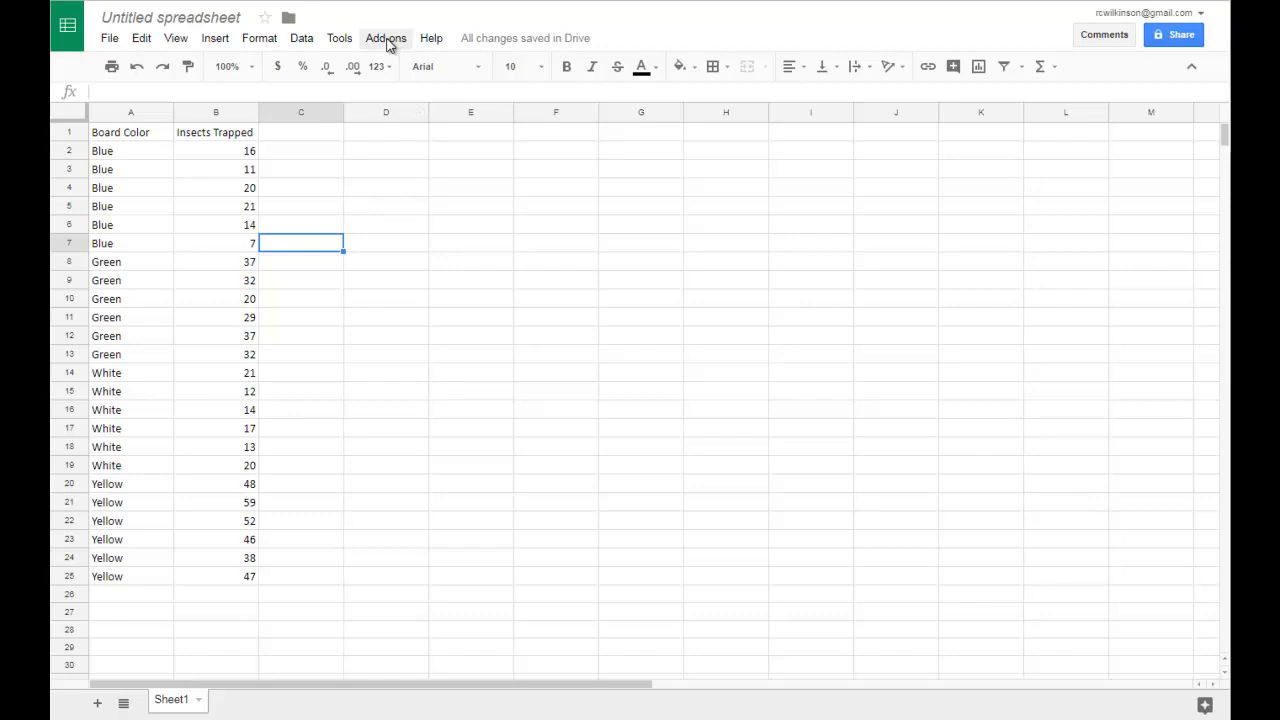
pyautogui.click(385, 38)
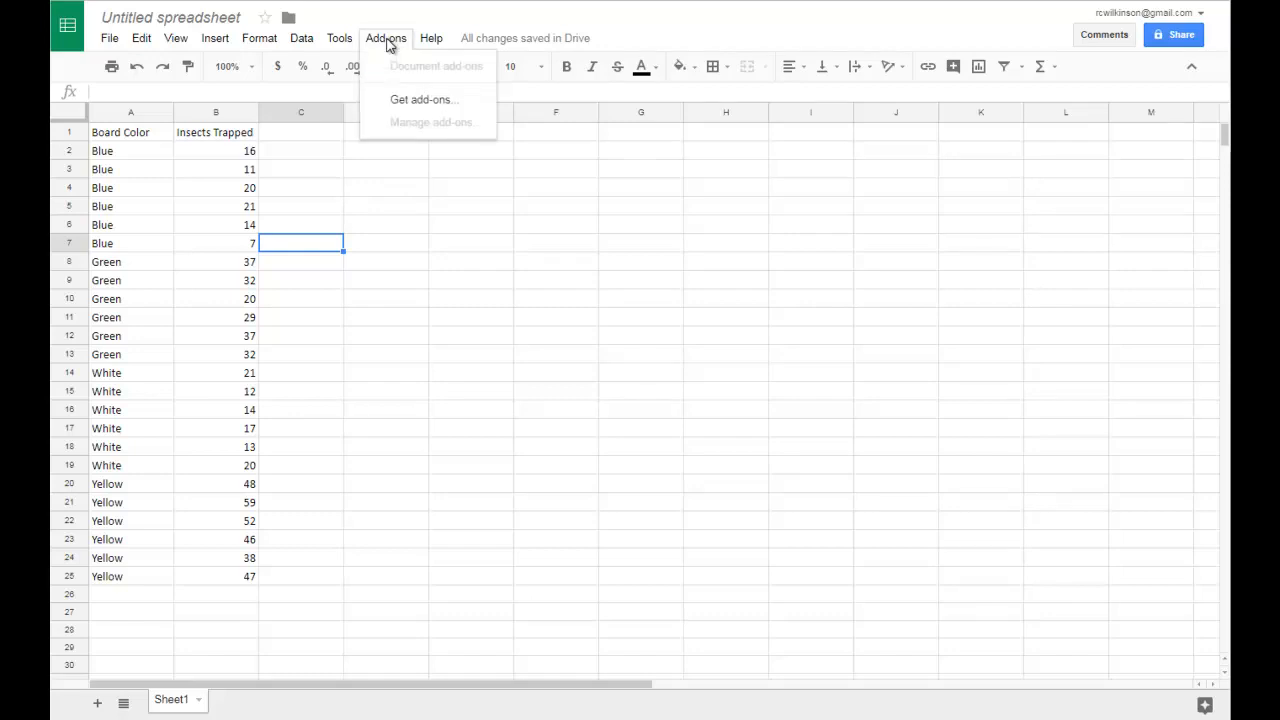
pyautogui.moveTo(423, 99)
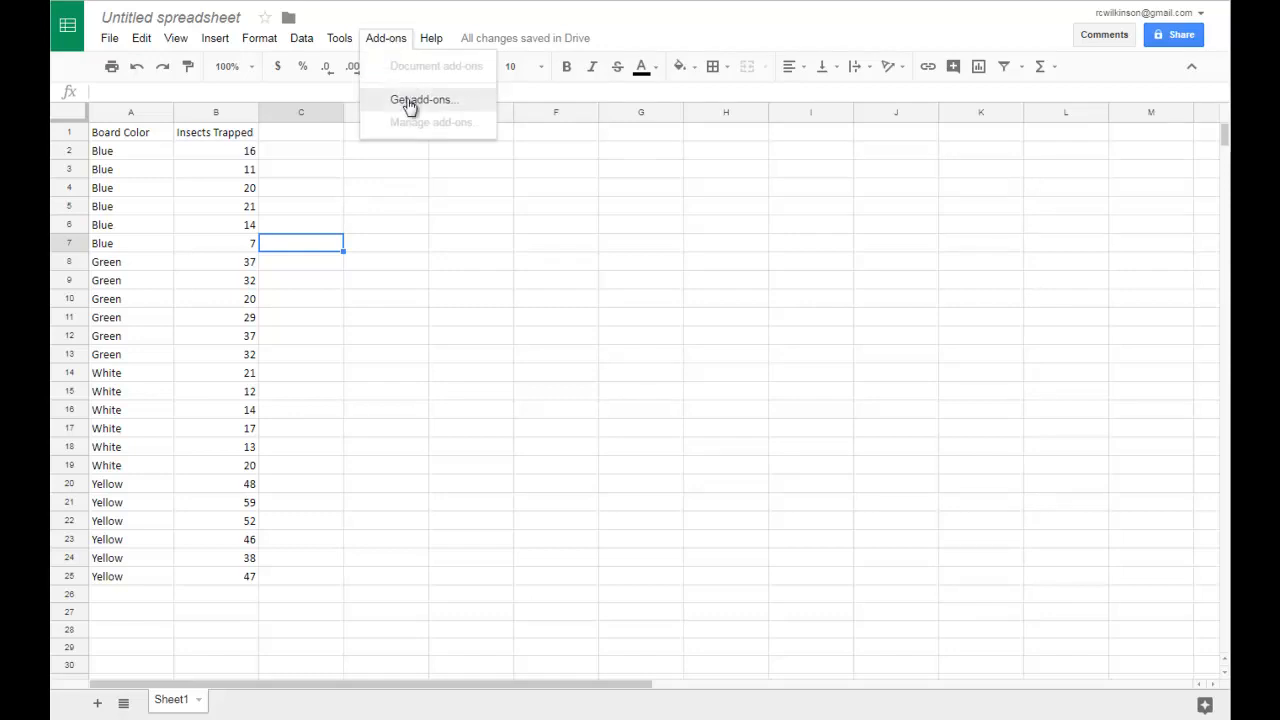
# Search the add-ons store for 'statis' and start installing the free Statistics add-on.
pyautogui.click(423, 99)
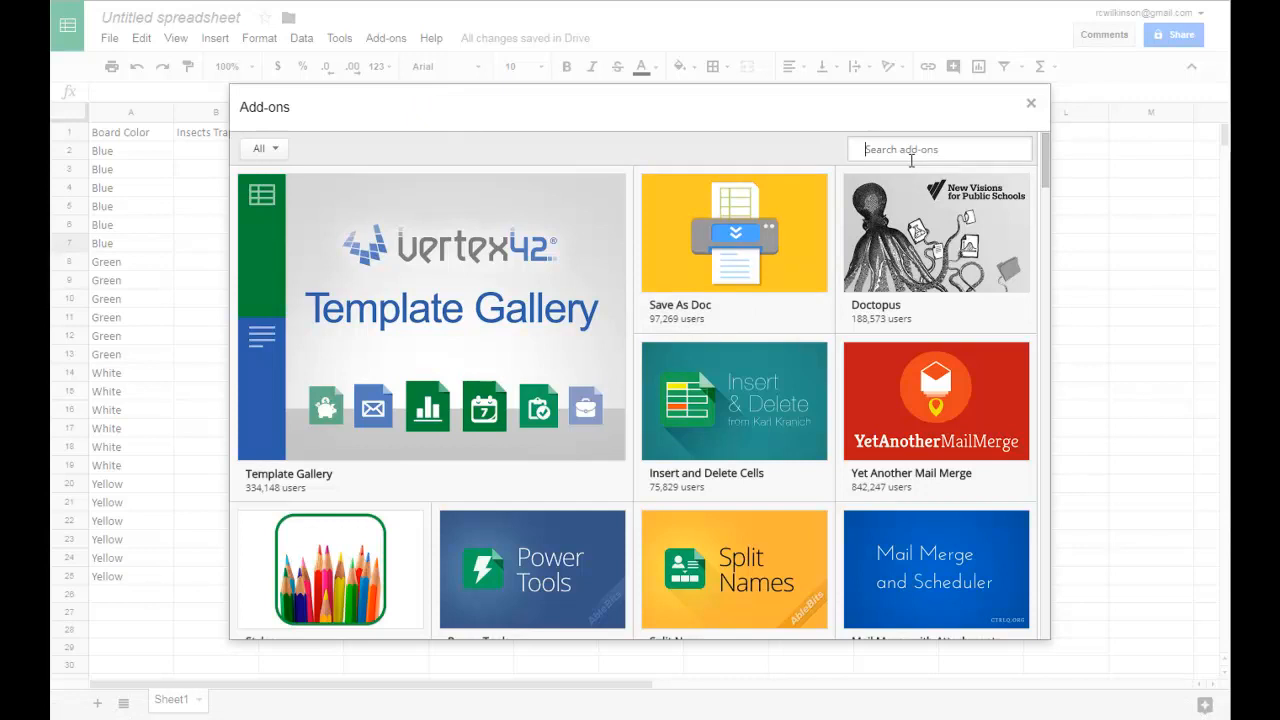
pyautogui.write('statistics')
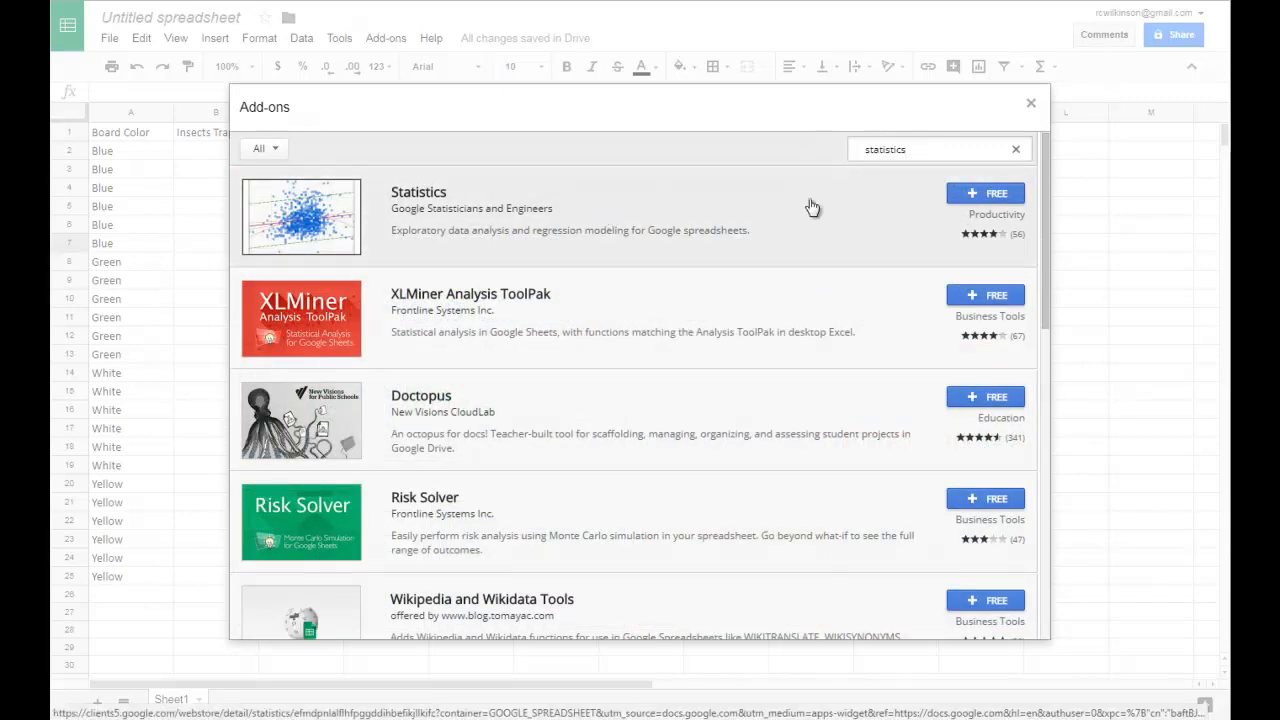
pyautogui.moveTo(984, 193)
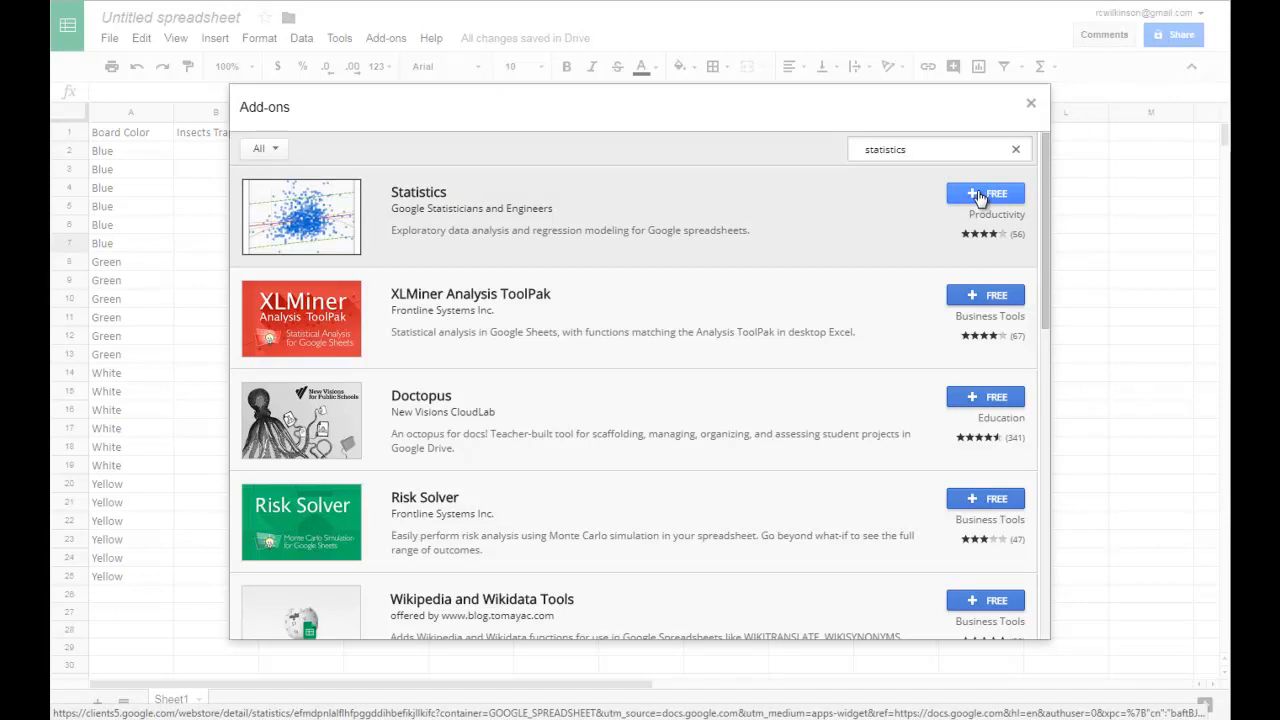
pyautogui.click(985, 193)
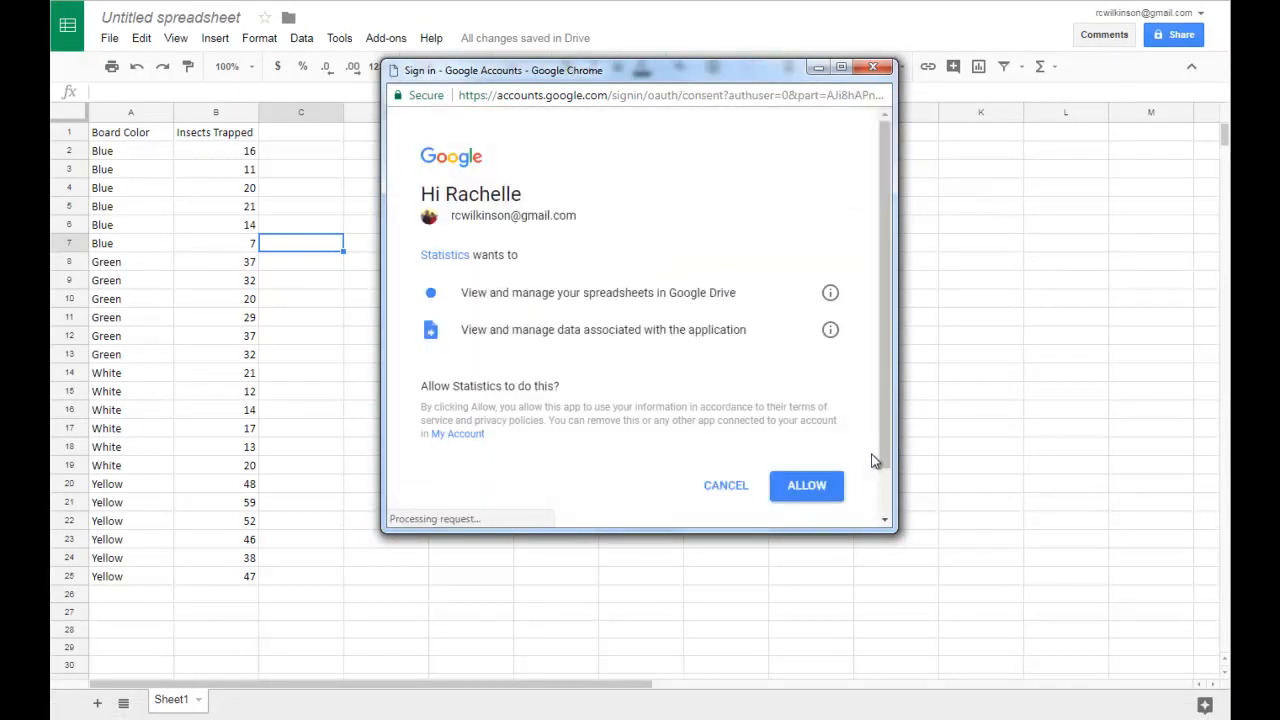
# Grant the Statistics add-on spreadsheet access and dismiss its getting-started note.
pyautogui.click(806, 485)
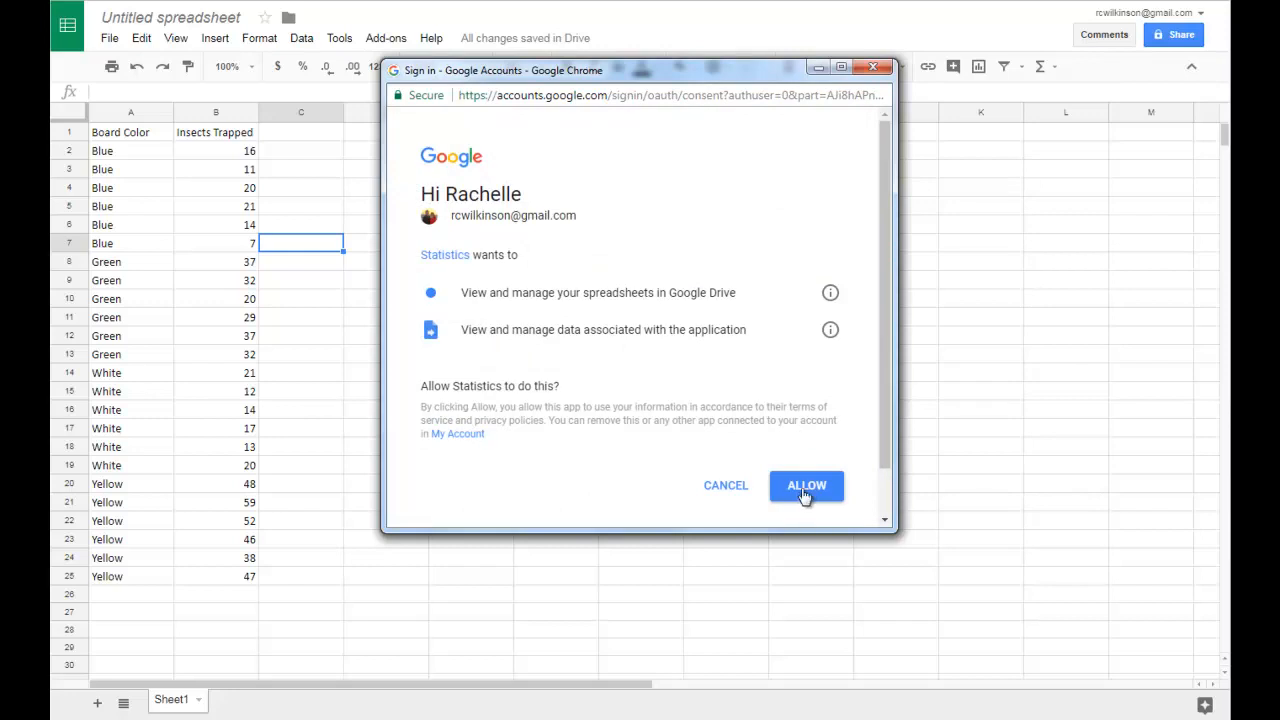
pyautogui.click(806, 485)
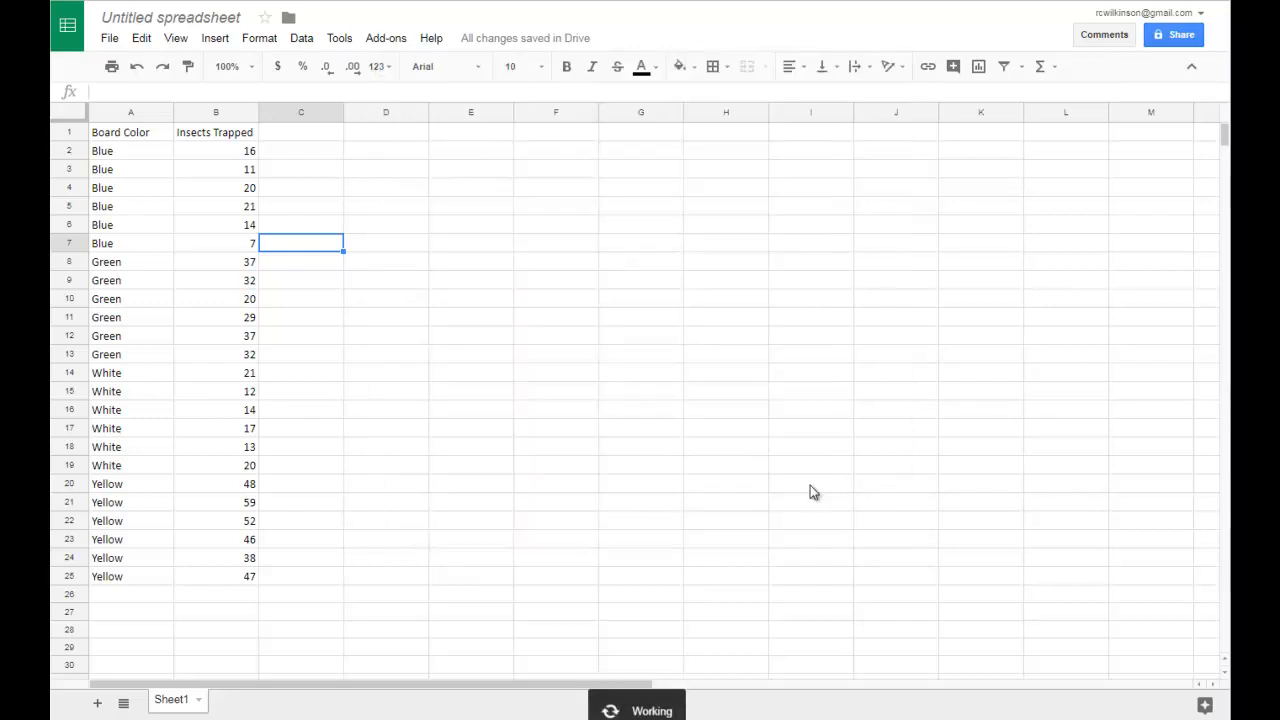
pyautogui.click(385, 38)
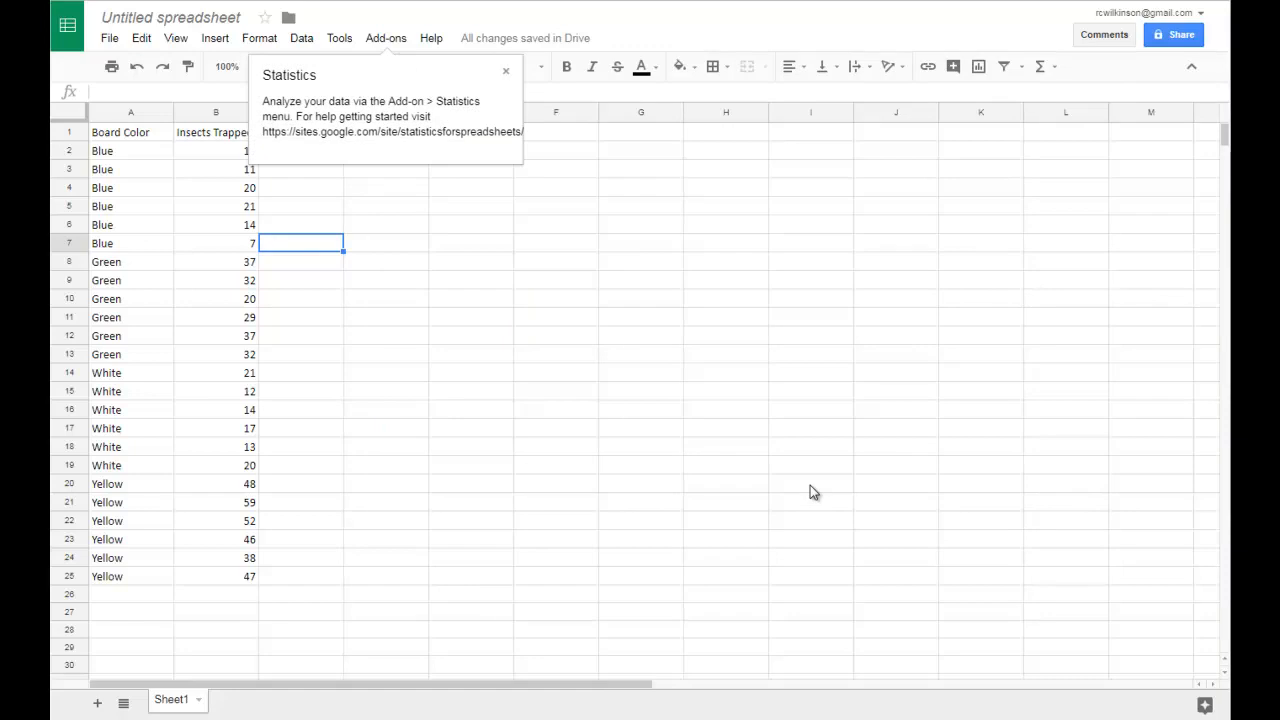
pyautogui.moveTo(532, 373)
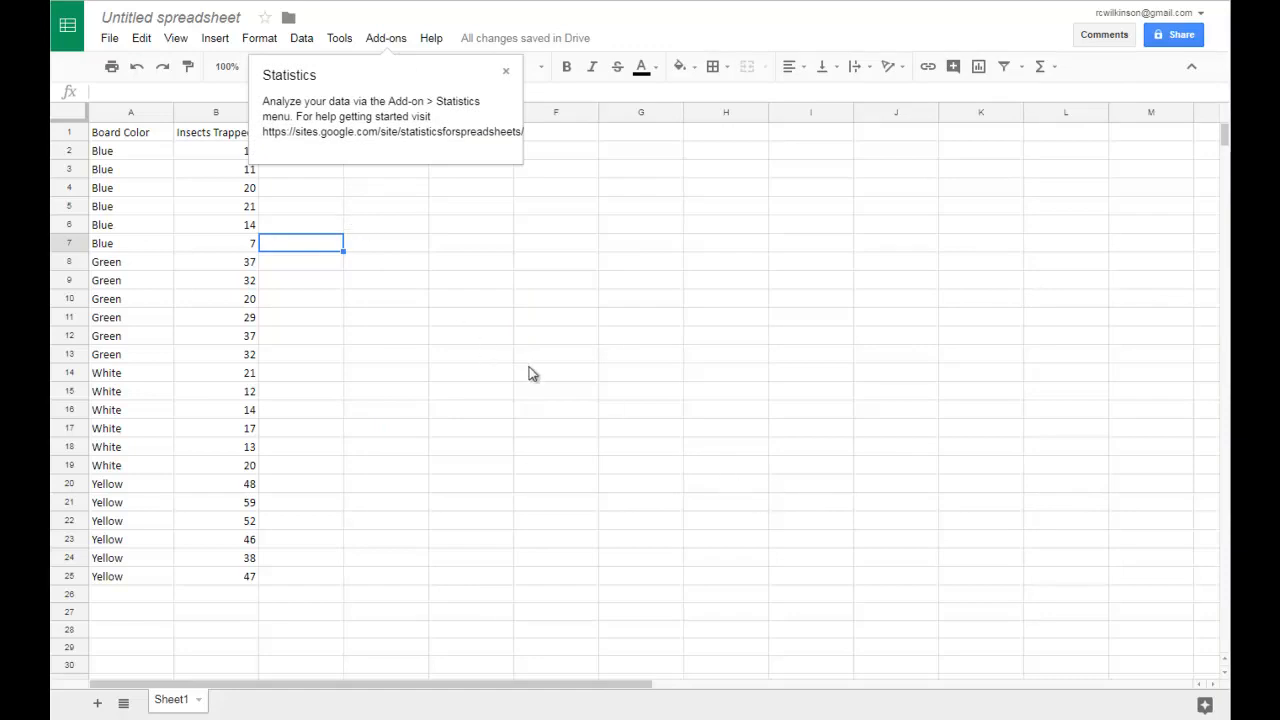
pyautogui.moveTo(539, 303)
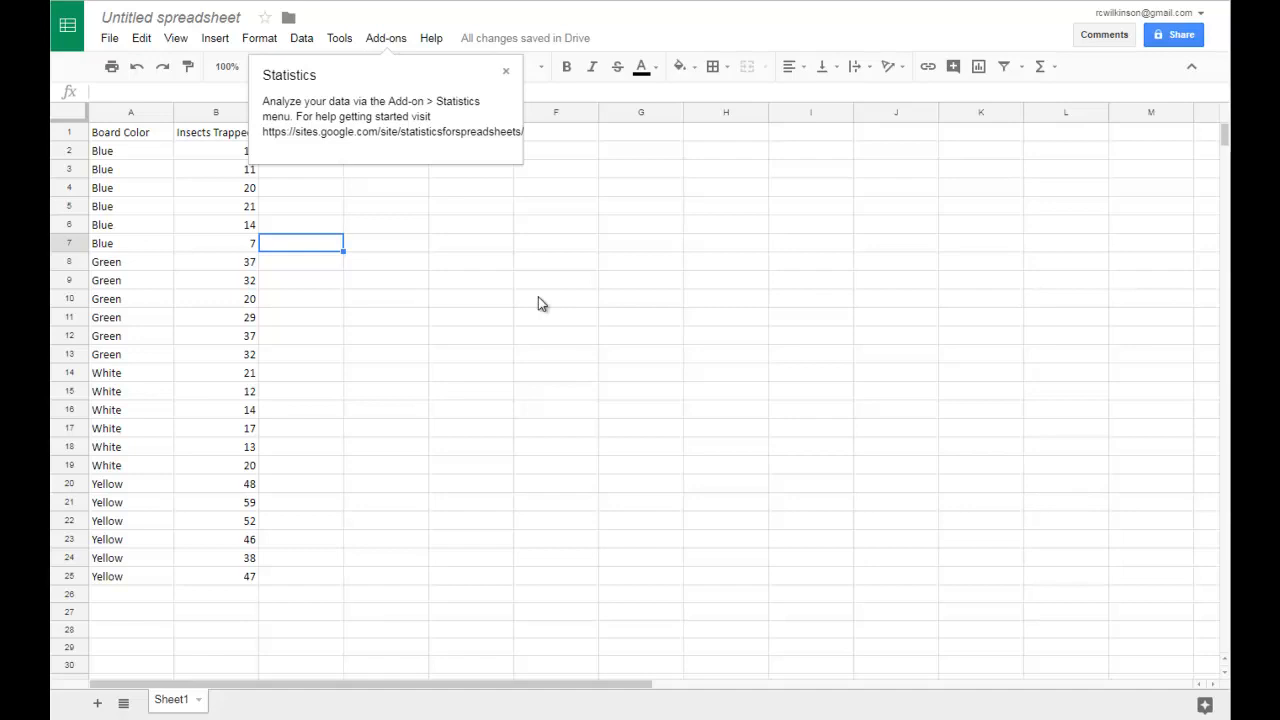
pyautogui.click(505, 71)
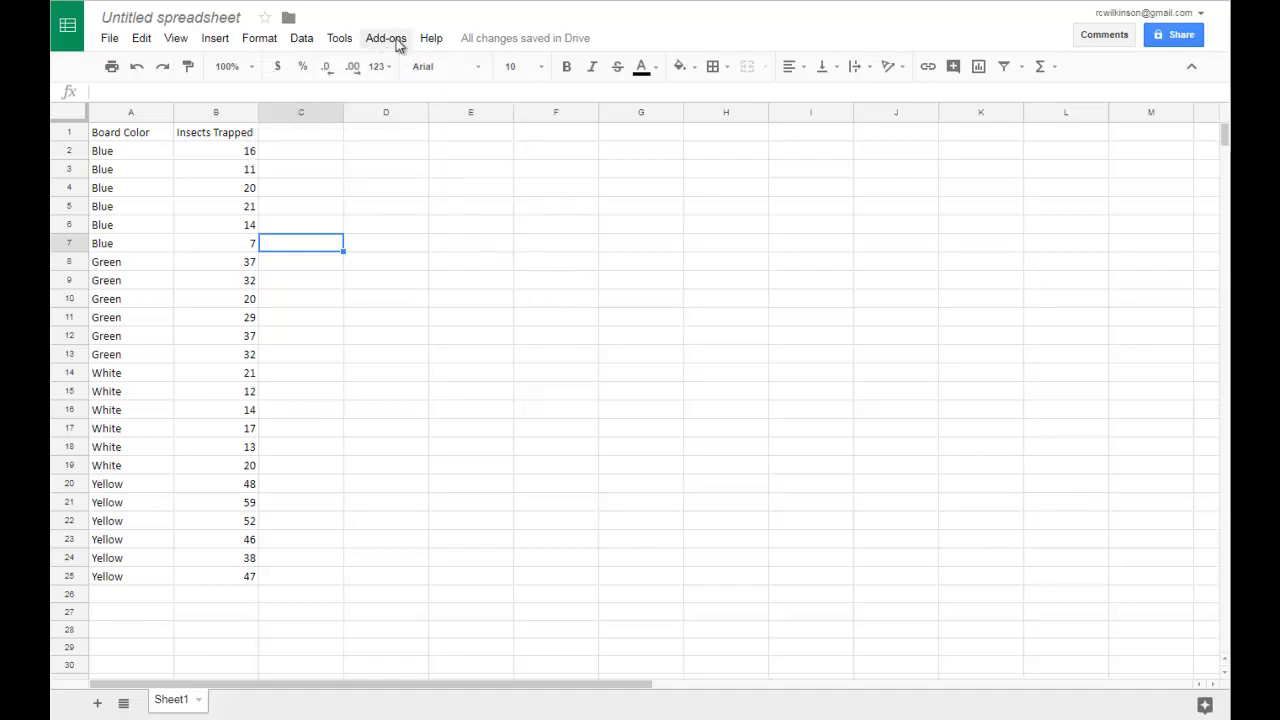
# Start the Statistics add-on's Describe Data analysis from the installed add-ons list.
pyautogui.click(385, 38)
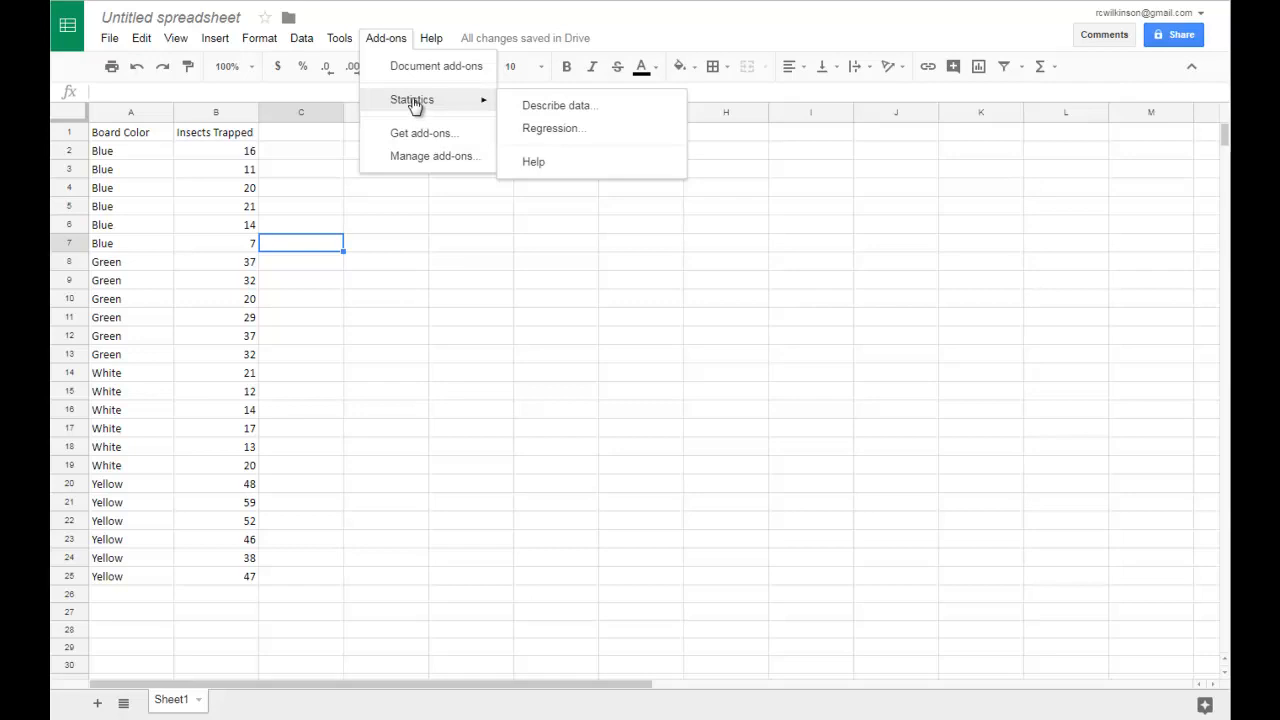
pyautogui.moveTo(435, 105)
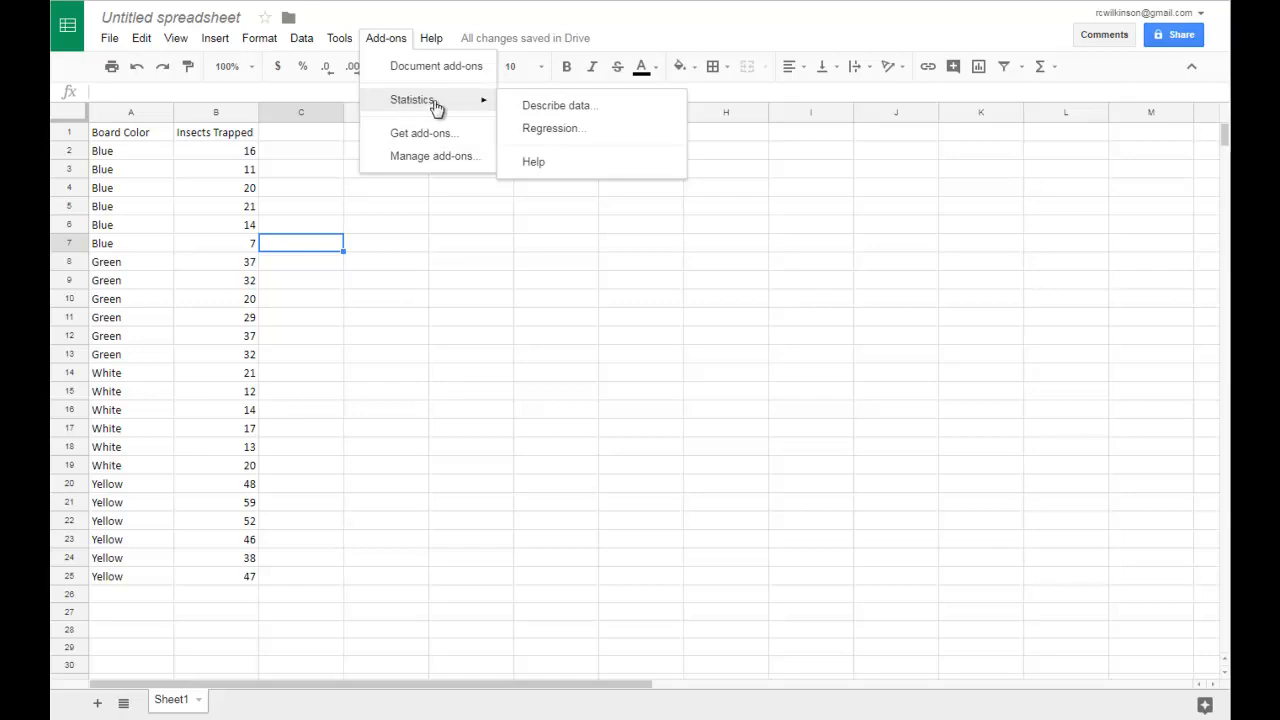
pyautogui.moveTo(558, 105)
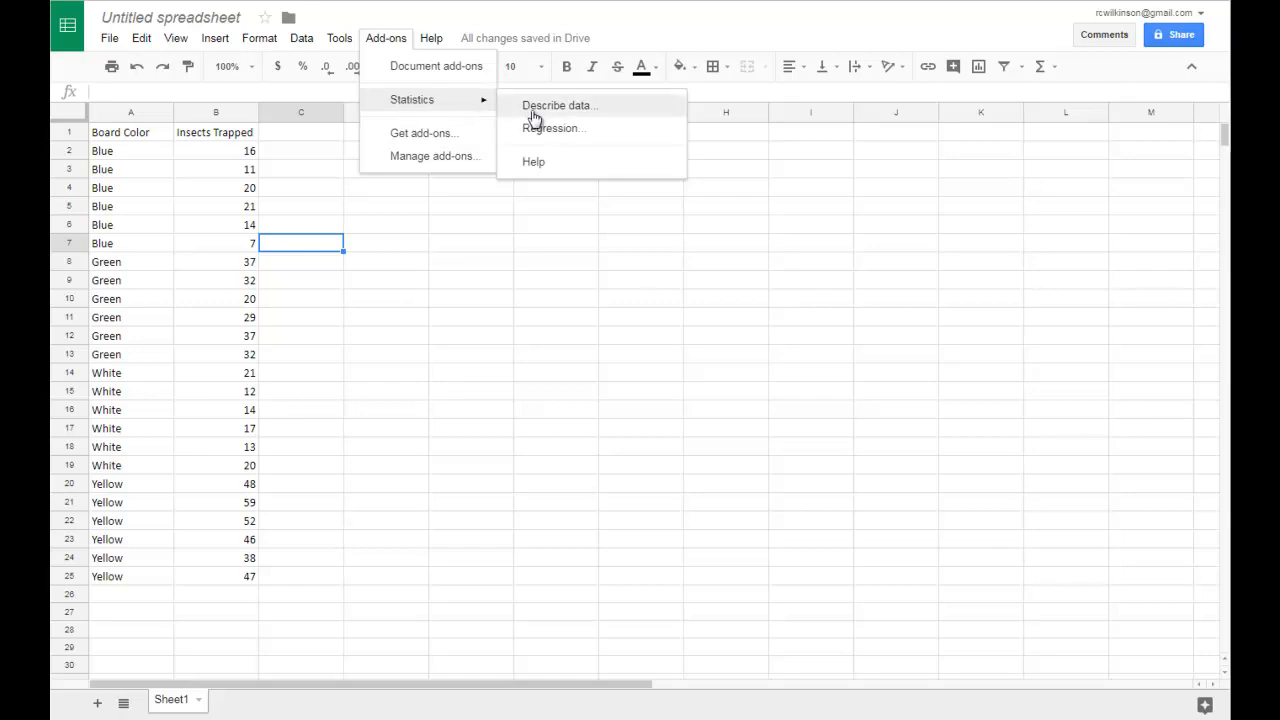
pyautogui.moveTo(585, 111)
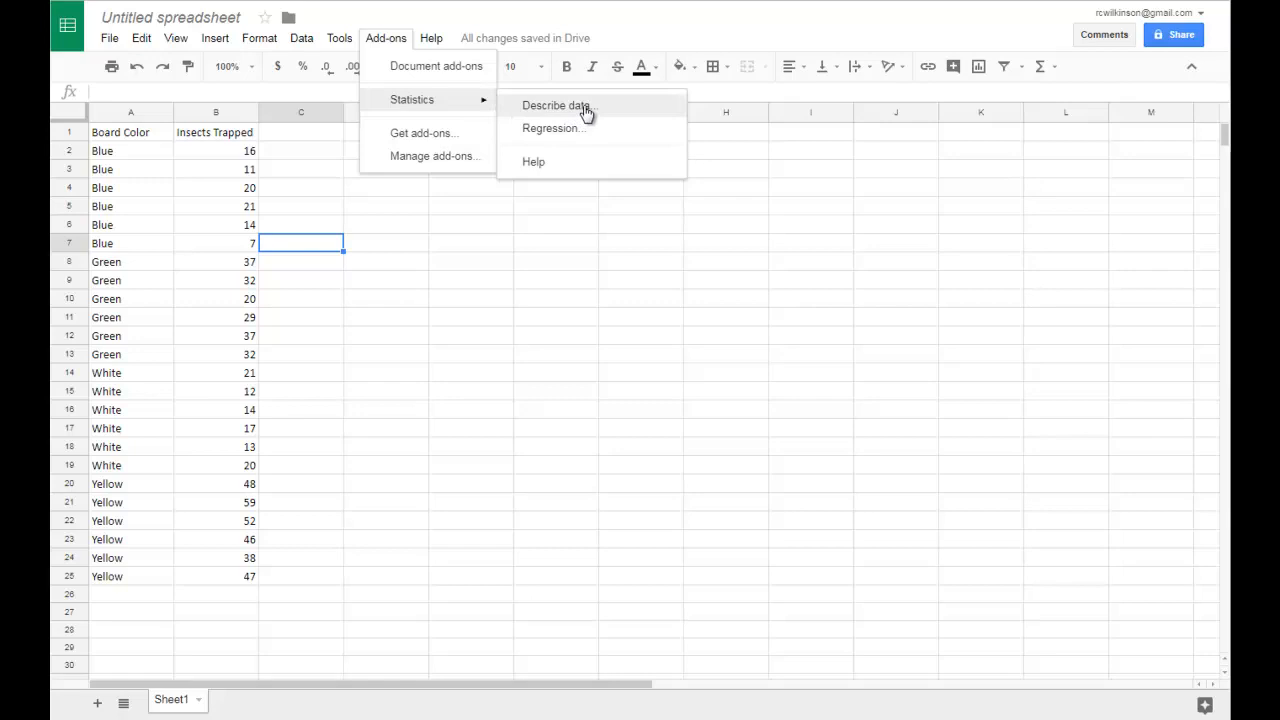
pyautogui.click(555, 105)
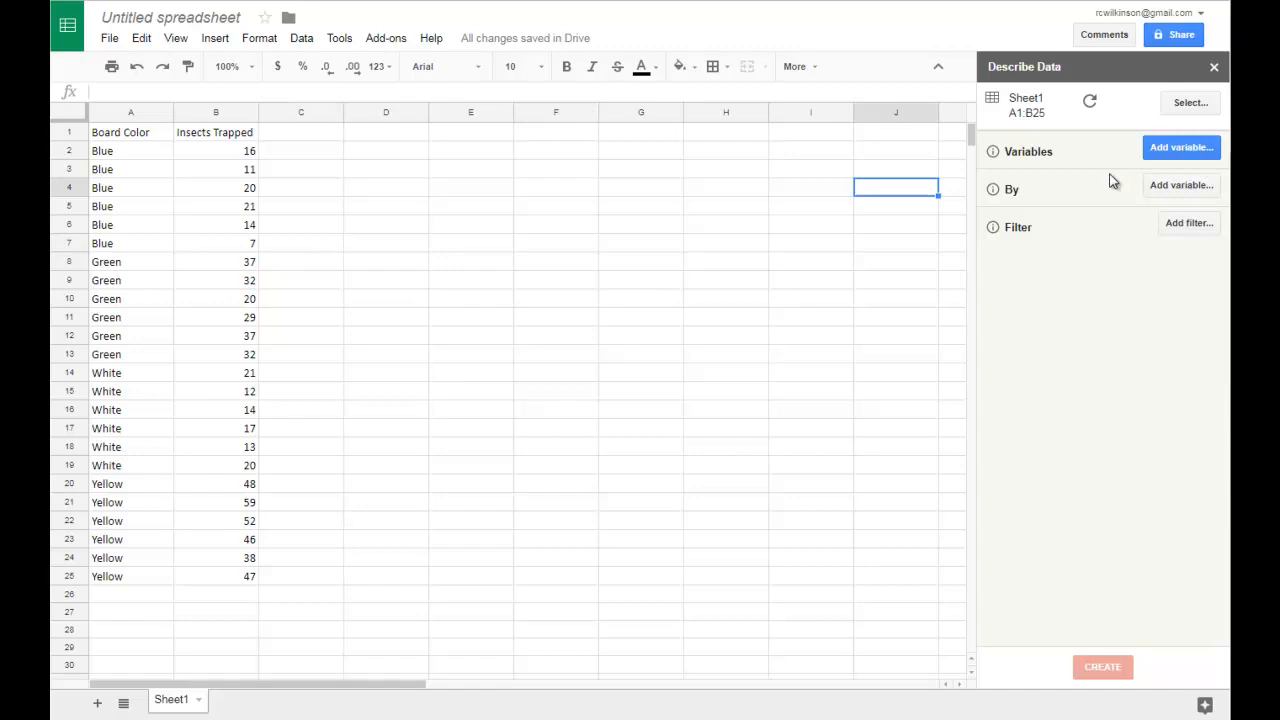
pyautogui.moveTo(1118, 126)
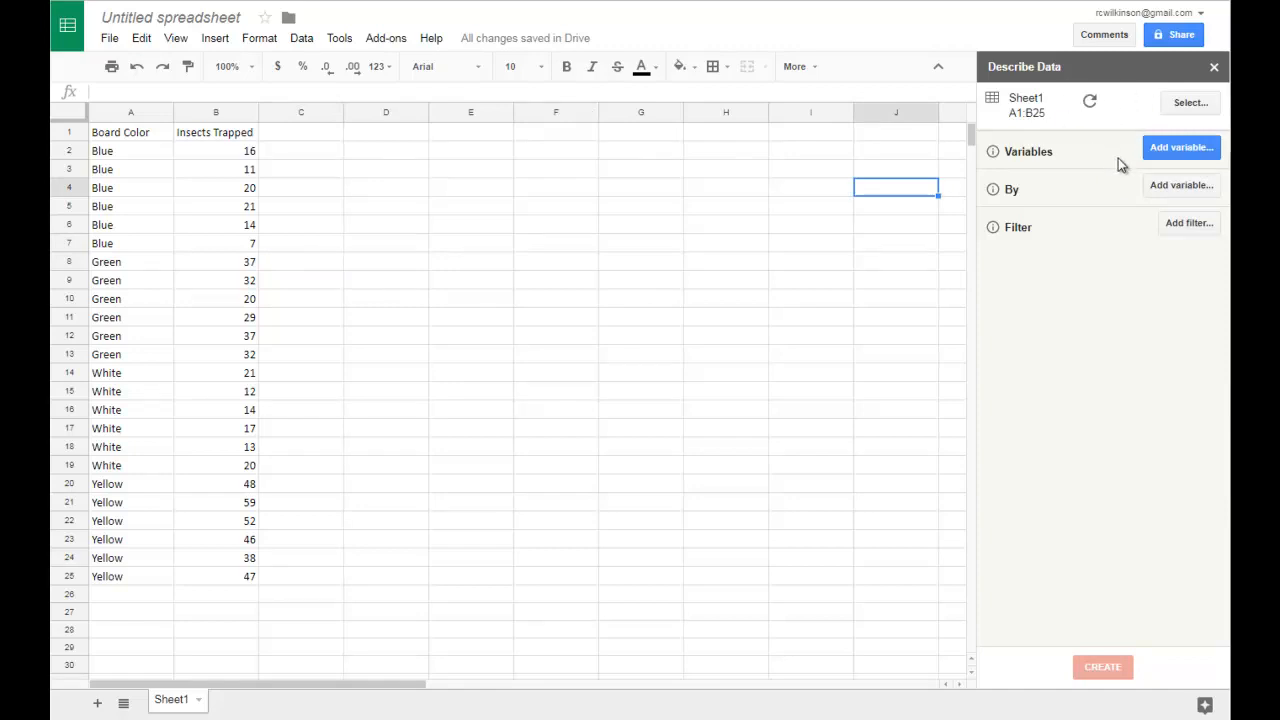
pyautogui.moveTo(1160, 167)
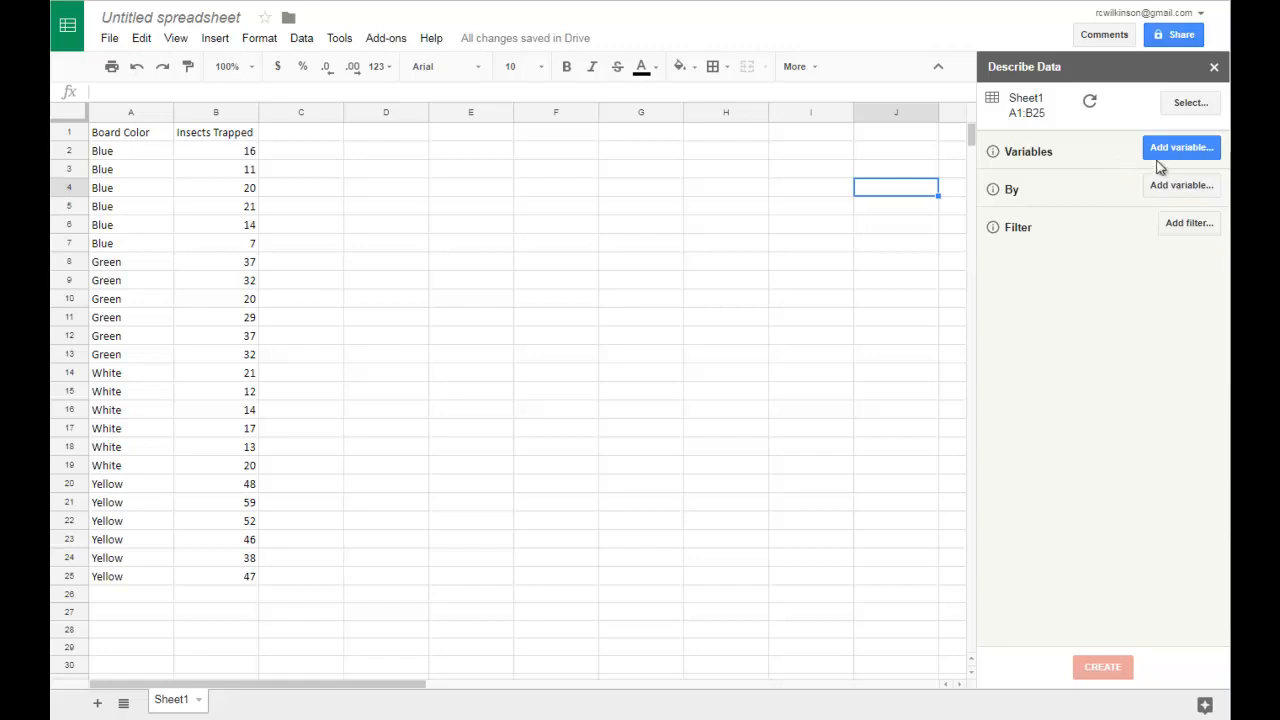
# Add Insects Trapped as the variable to describe in the Describe Data panel.
pyautogui.click(1181, 147)
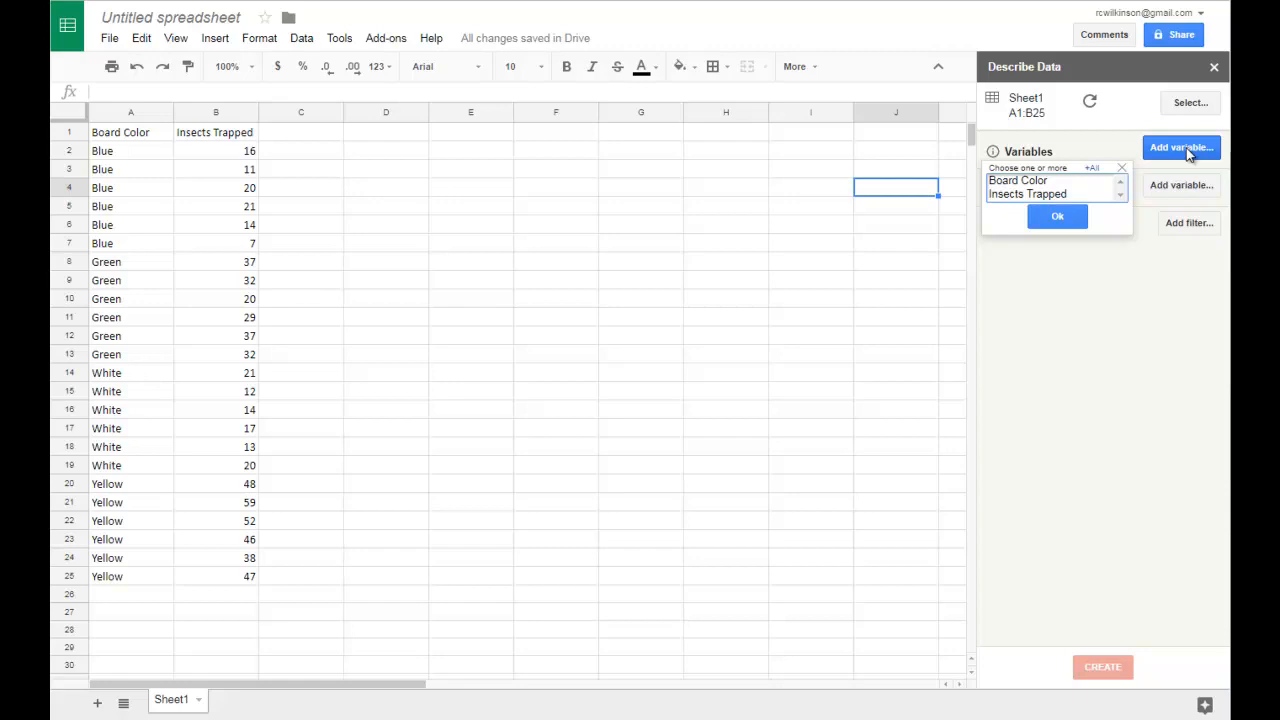
pyautogui.click(1027, 194)
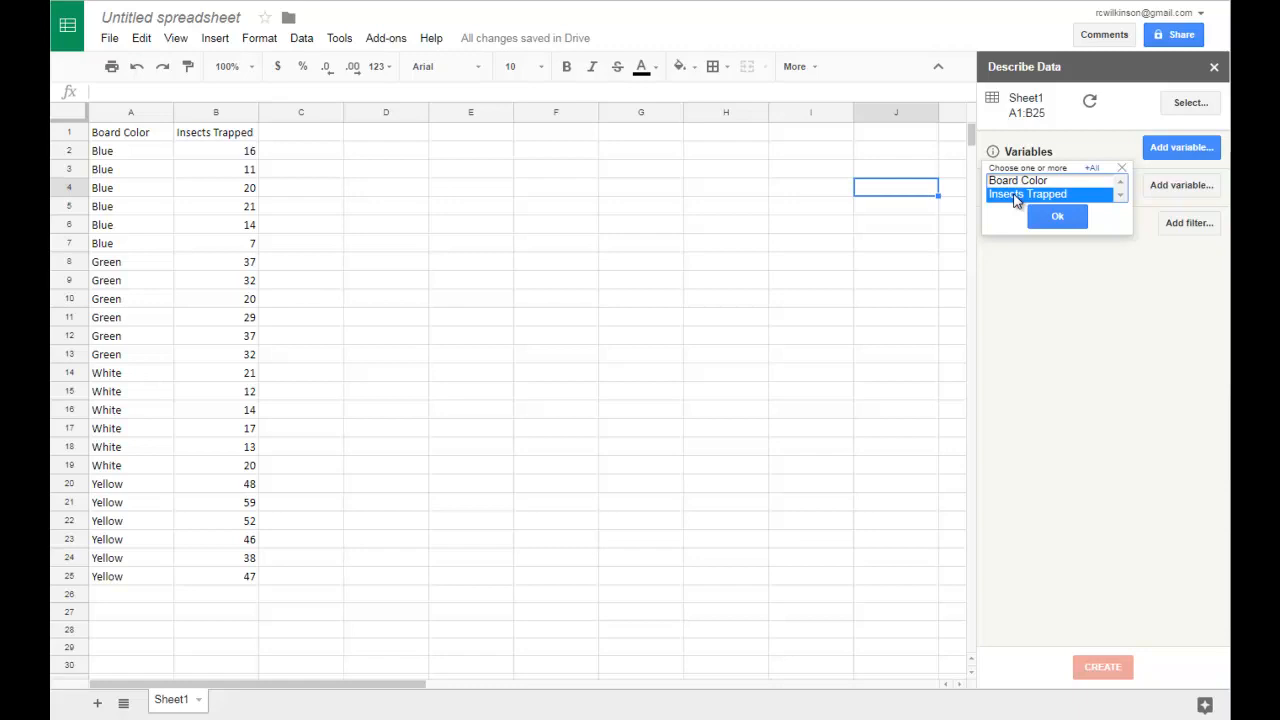
pyautogui.click(1057, 217)
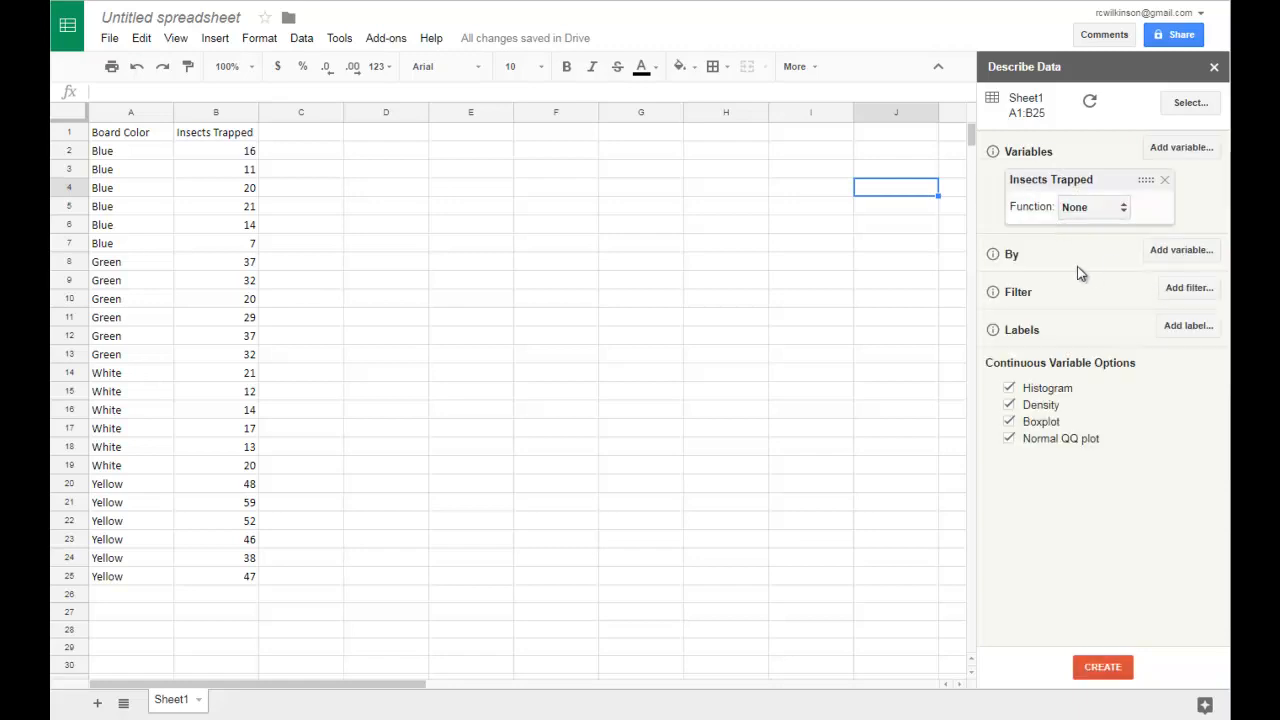
pyautogui.moveTo(1093, 262)
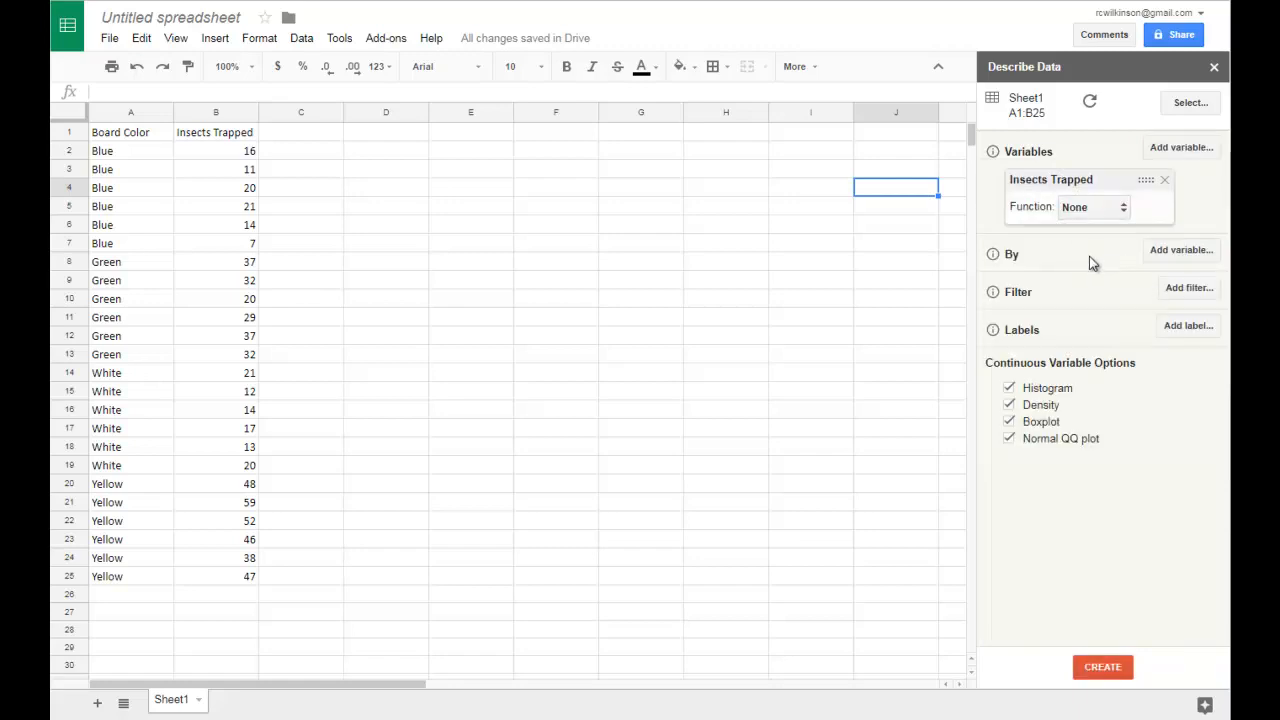
pyautogui.moveTo(1035, 255)
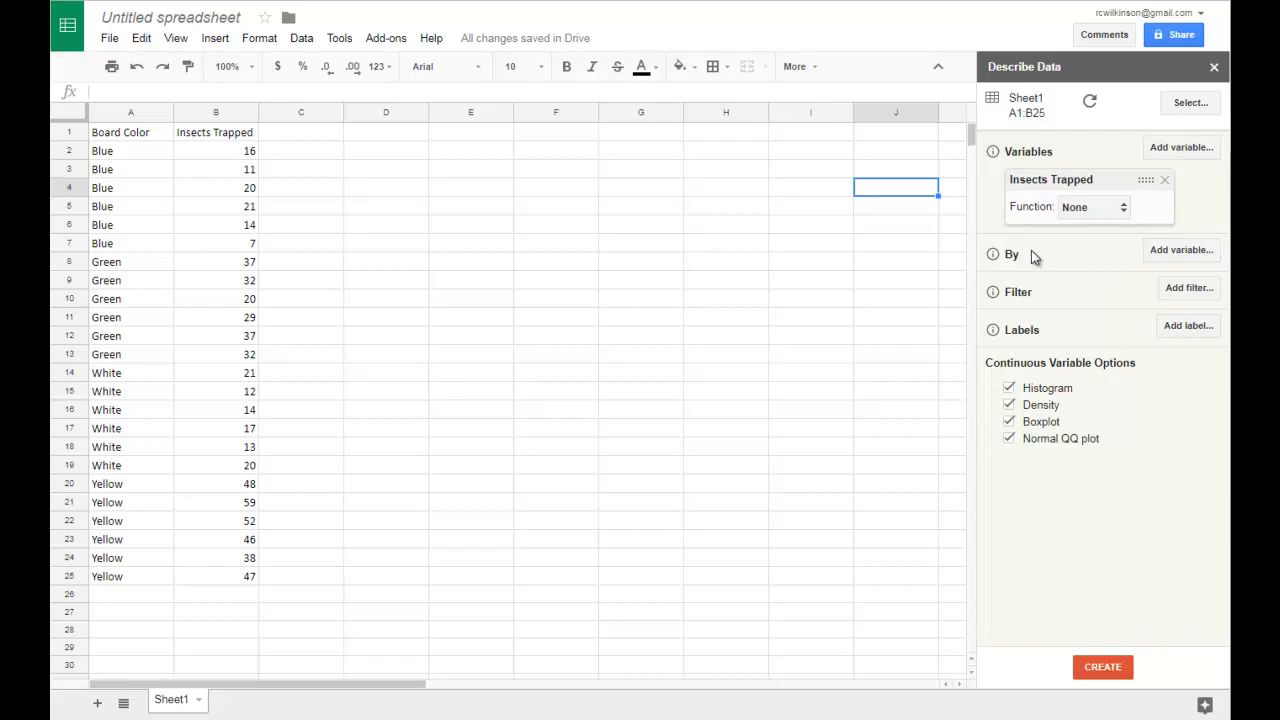
pyautogui.moveTo(1181, 250)
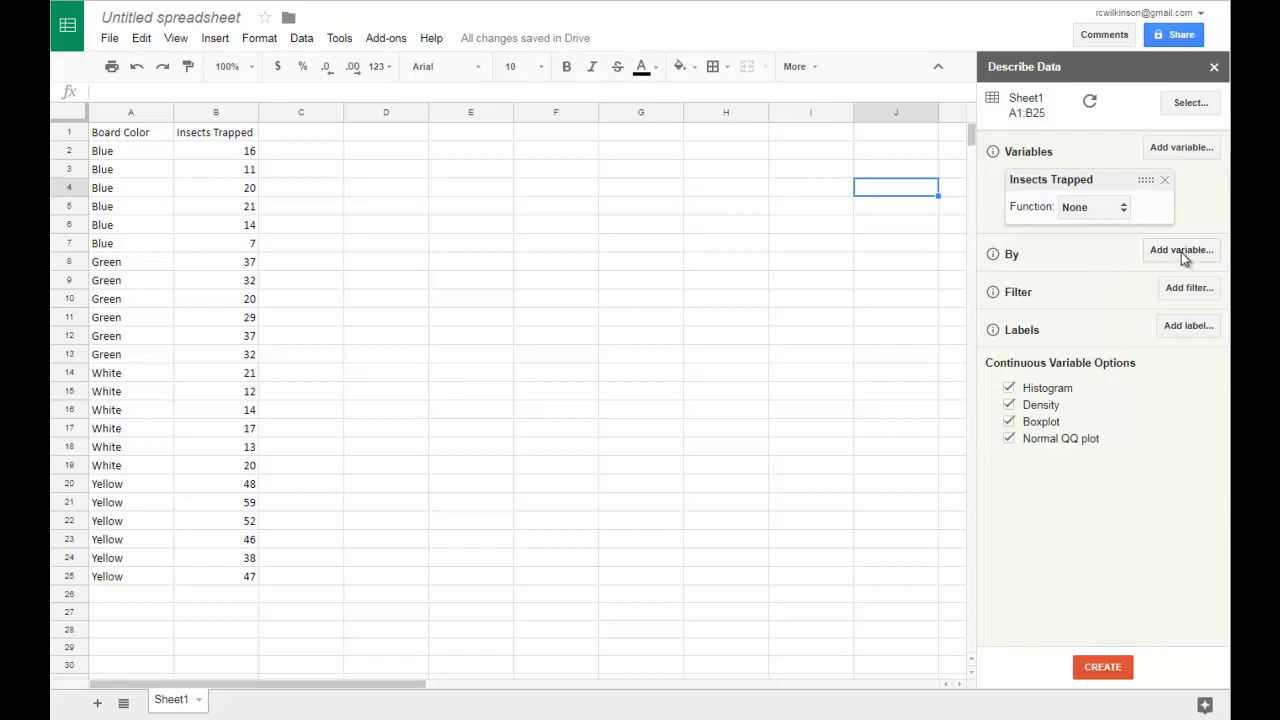
# Set Board Color as the By factor grouping the Insects Trapped results.
pyautogui.click(1181, 250)
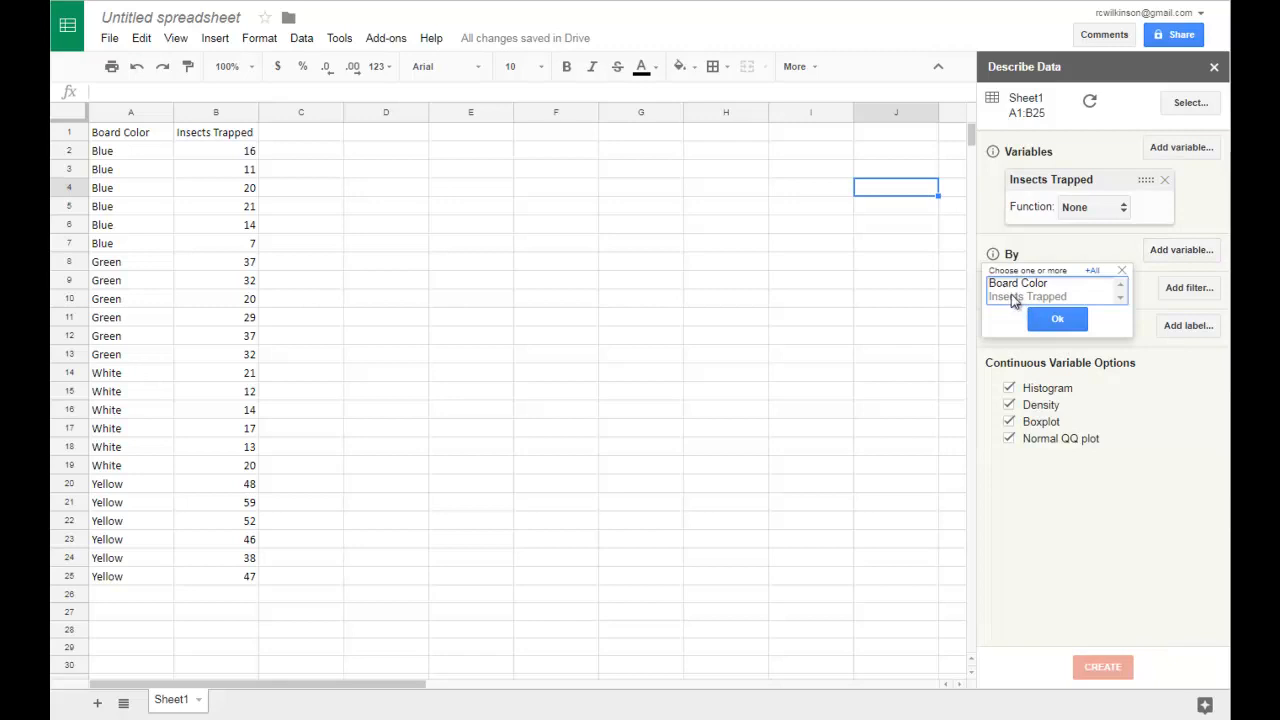
pyautogui.click(1057, 318)
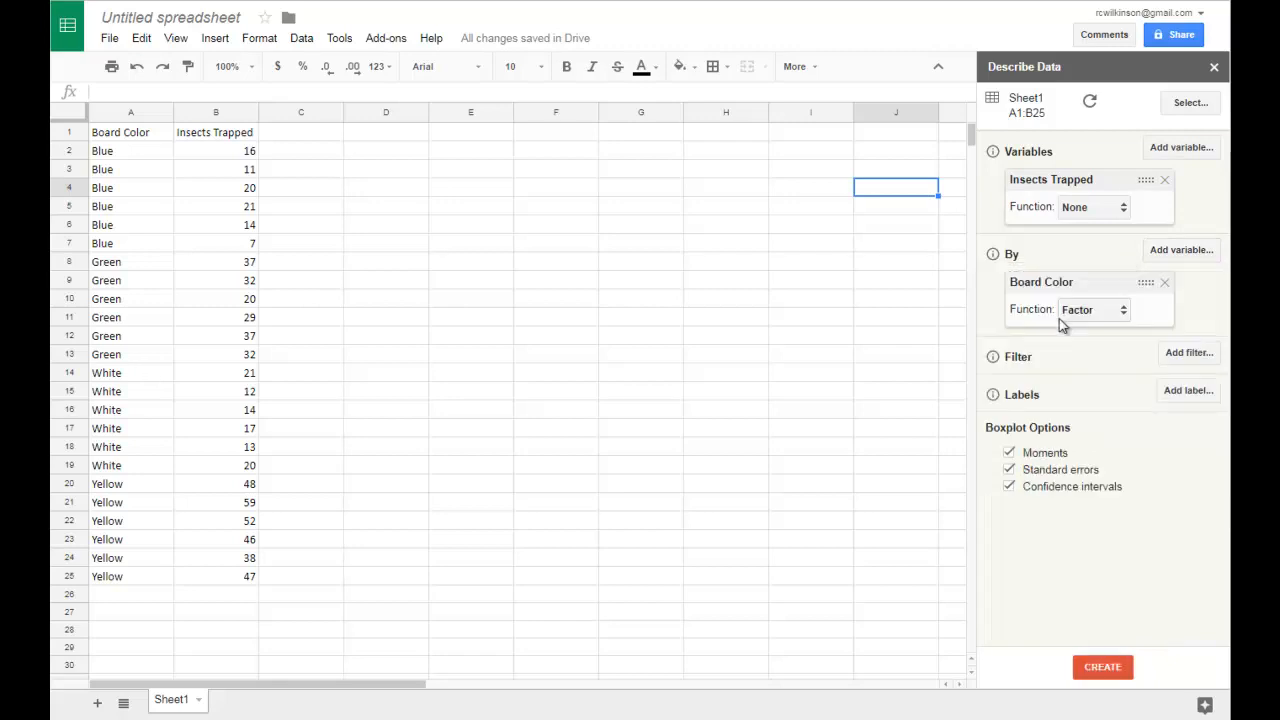
pyautogui.moveTo(1045, 335)
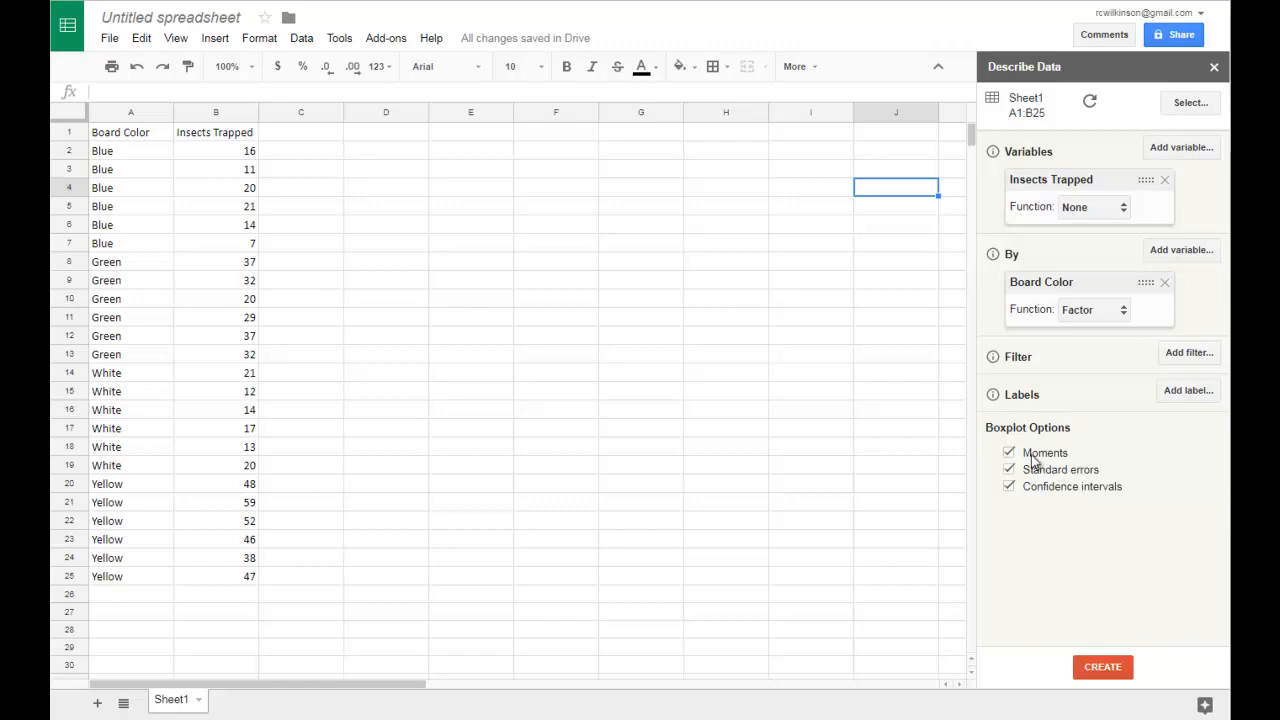
pyautogui.moveTo(1059, 489)
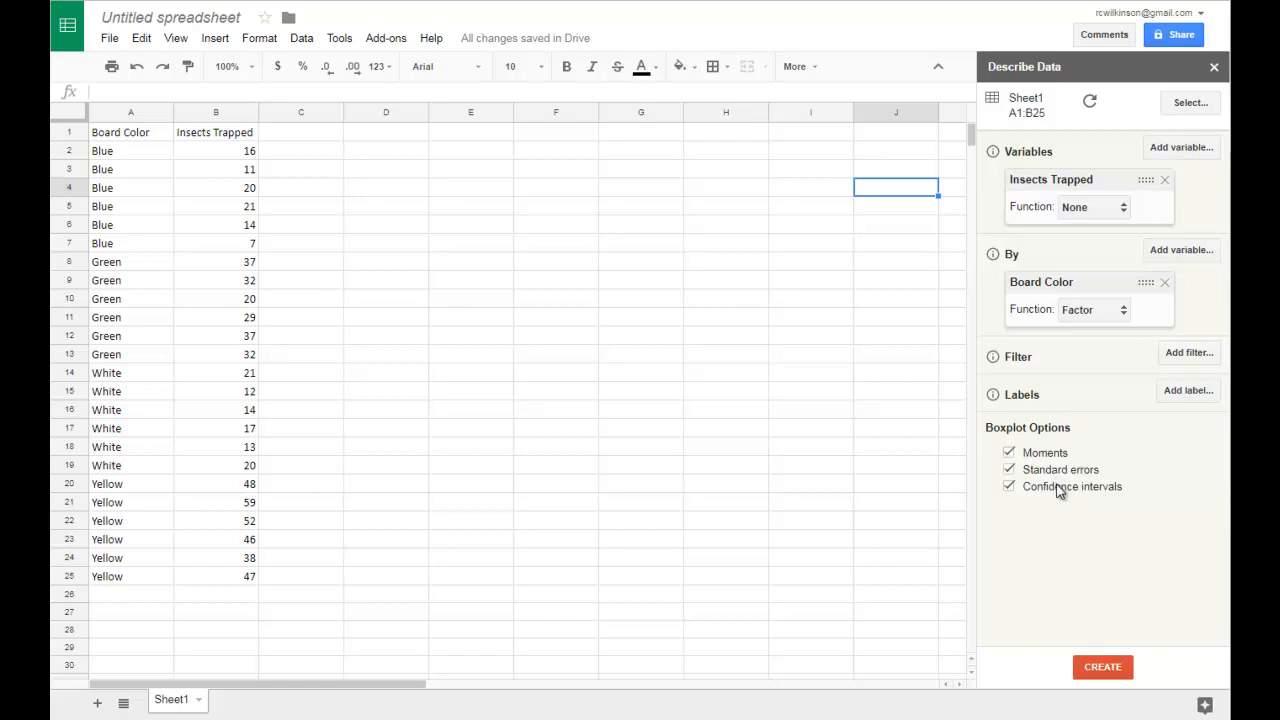
pyautogui.moveTo(1059, 529)
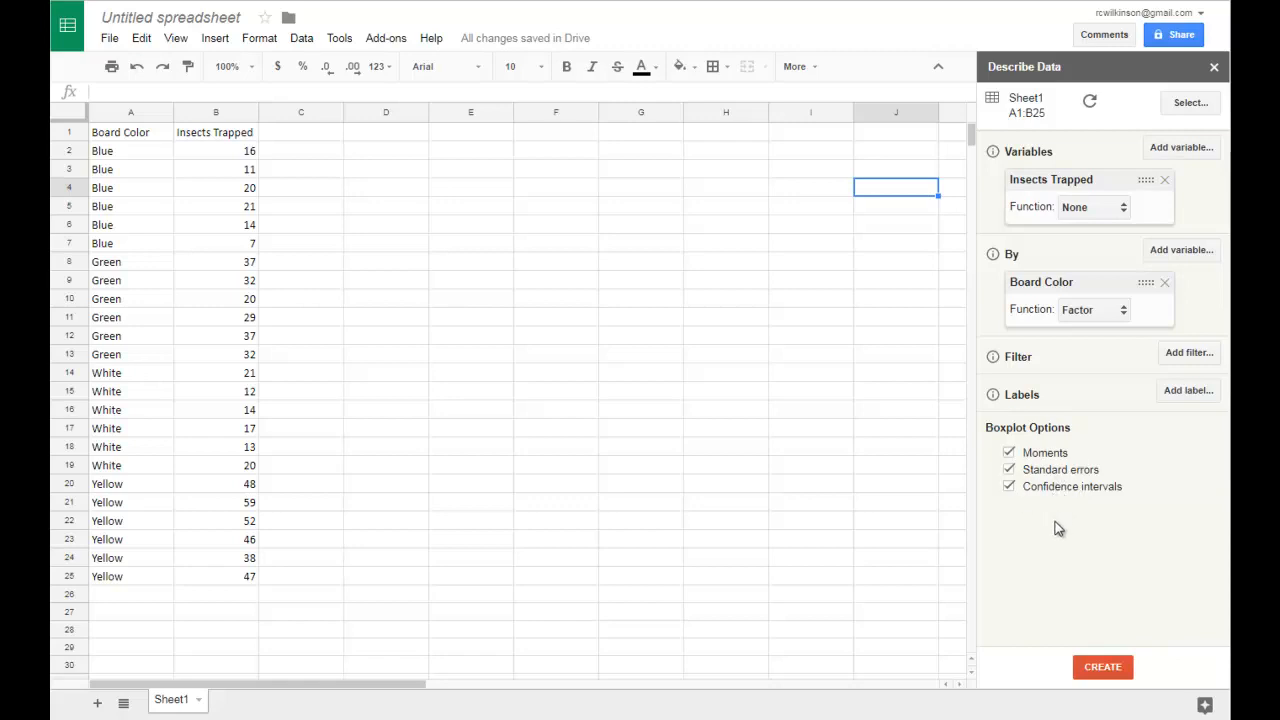
pyautogui.moveTo(1079, 531)
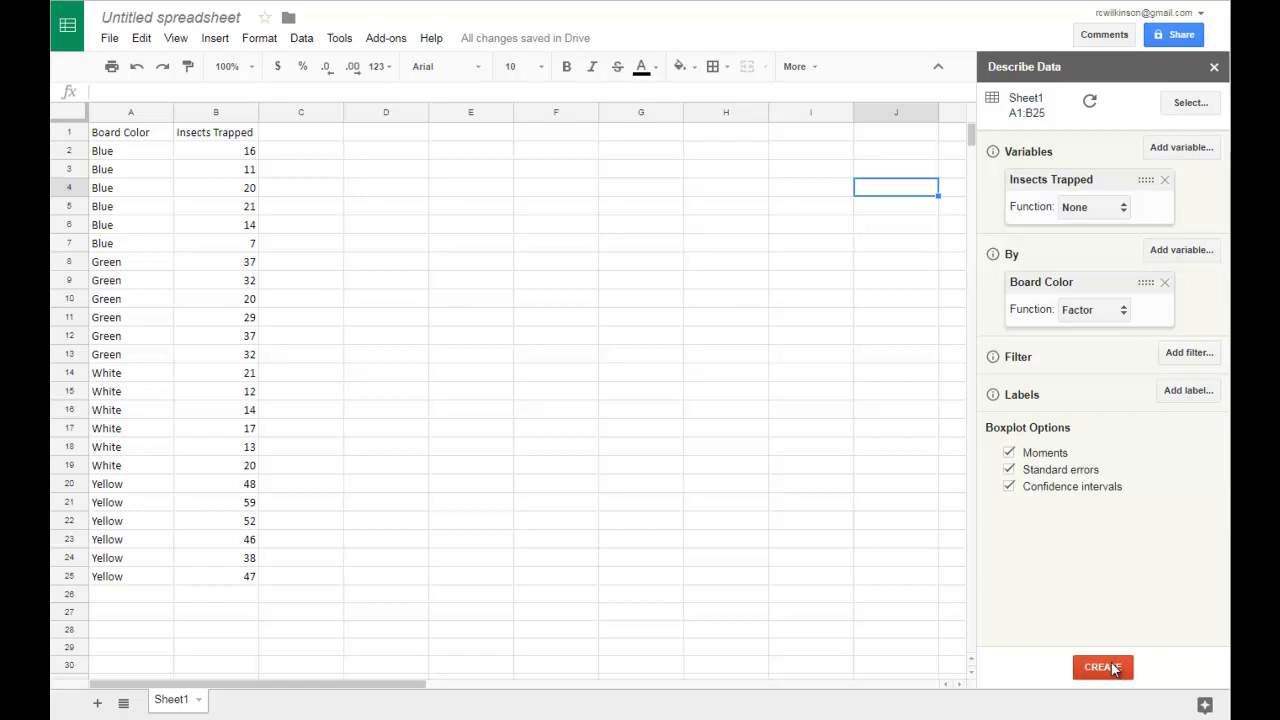
# Generate the Bivariate 1 report with box plots, Moments and Percentiles tables via CREATE.
pyautogui.click(1102, 667)
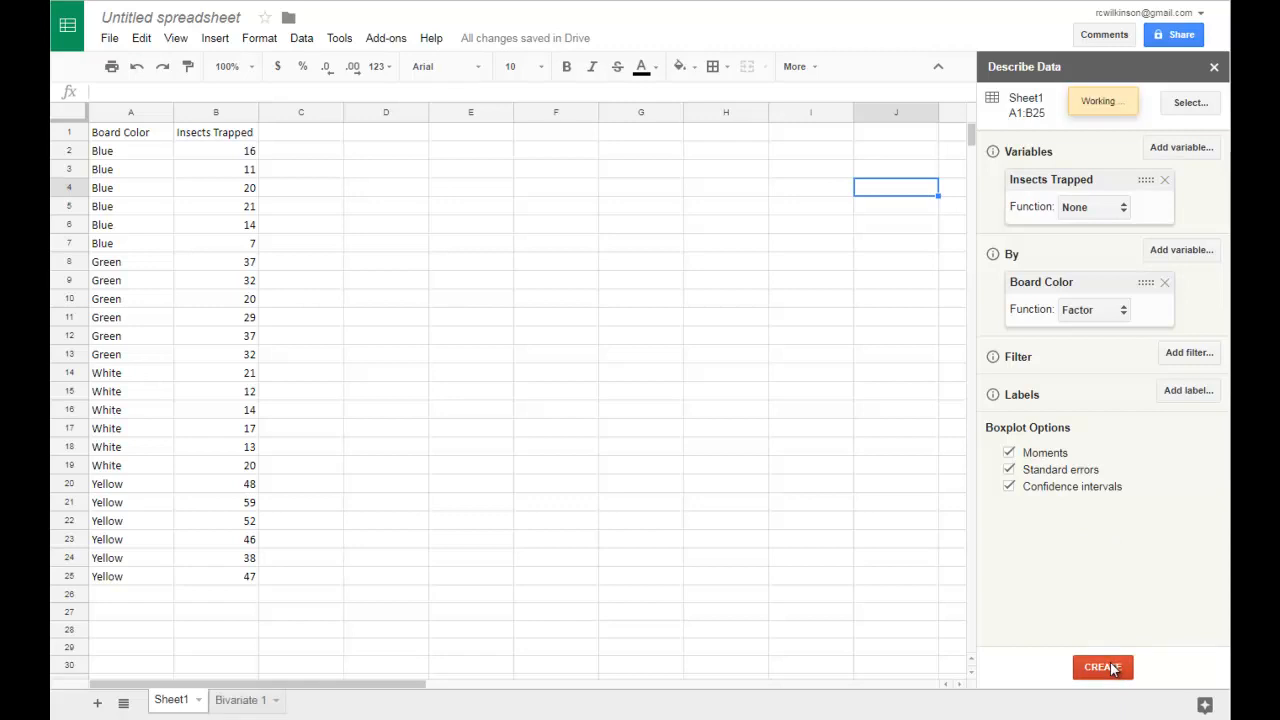
pyautogui.click(1102, 667)
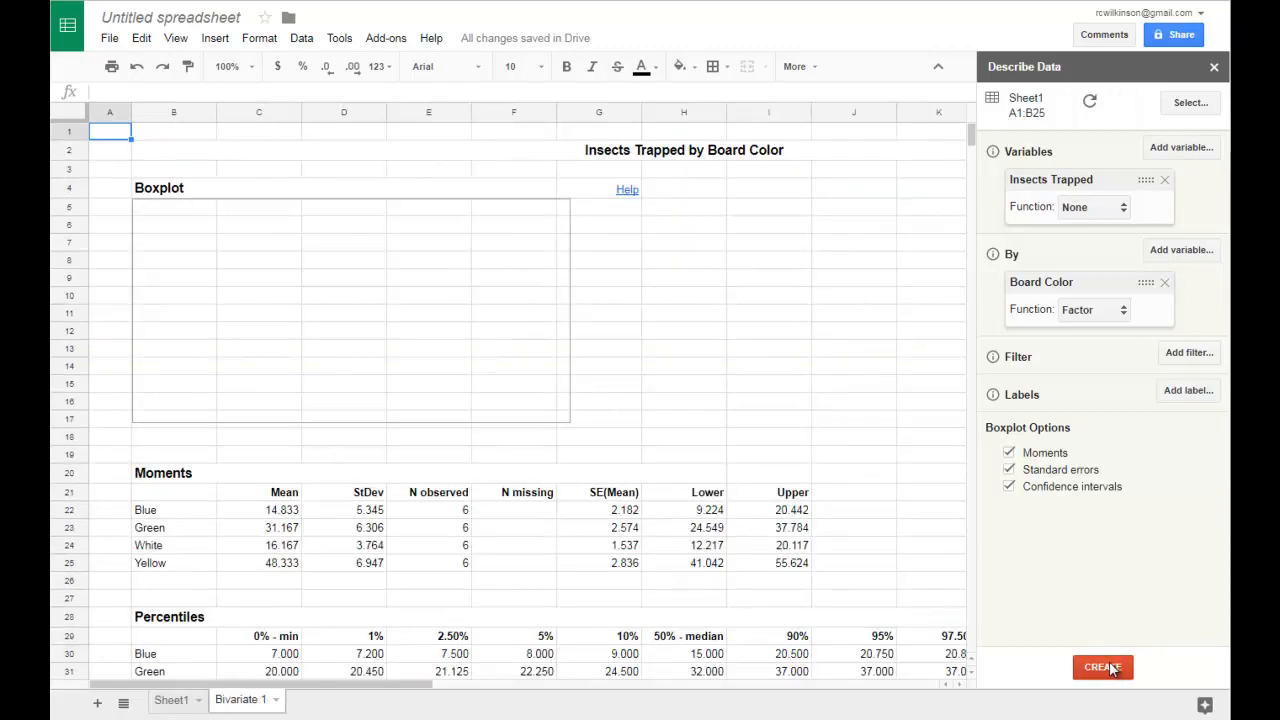
pyautogui.click(1102, 667)
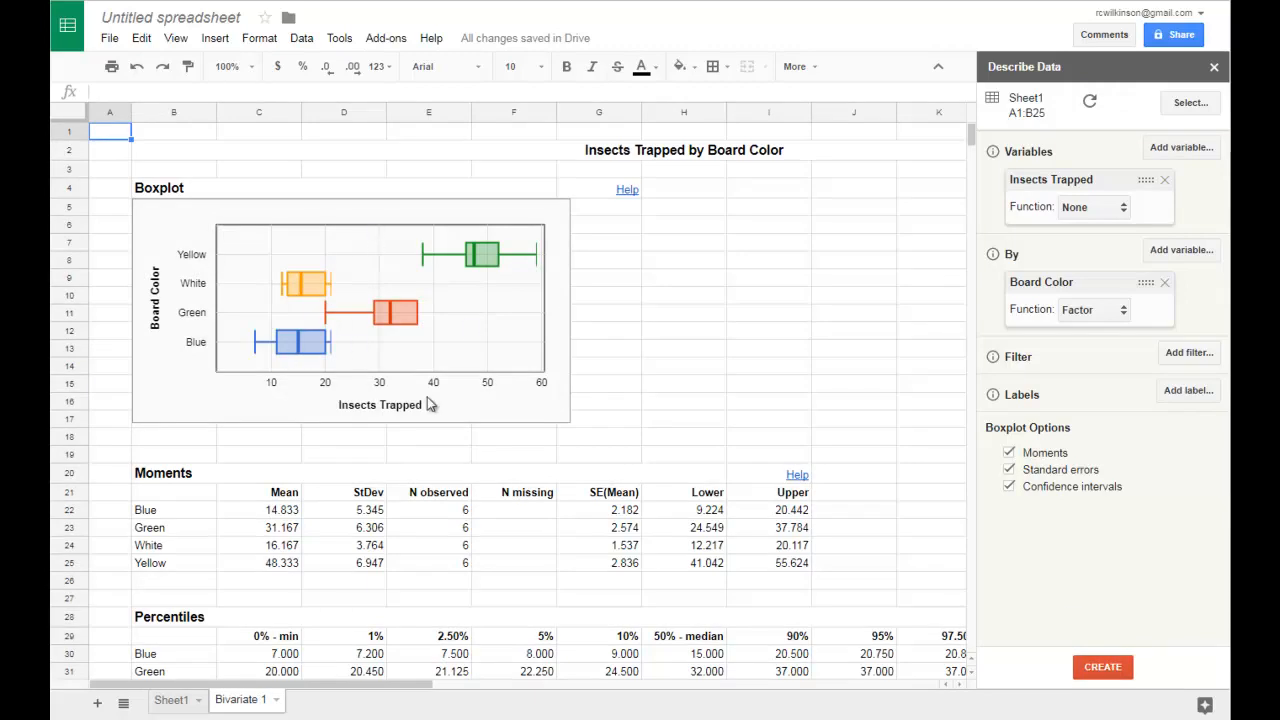
pyautogui.moveTo(330, 358)
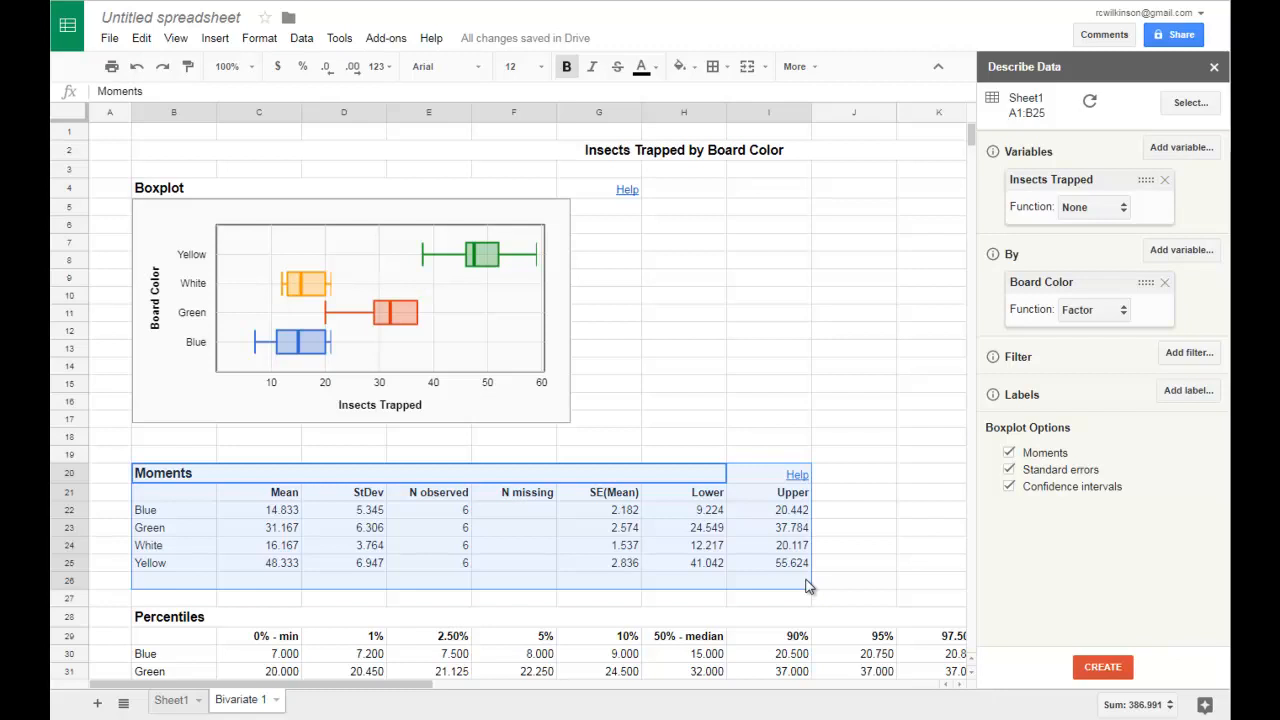
pyautogui.moveTo(738, 594)
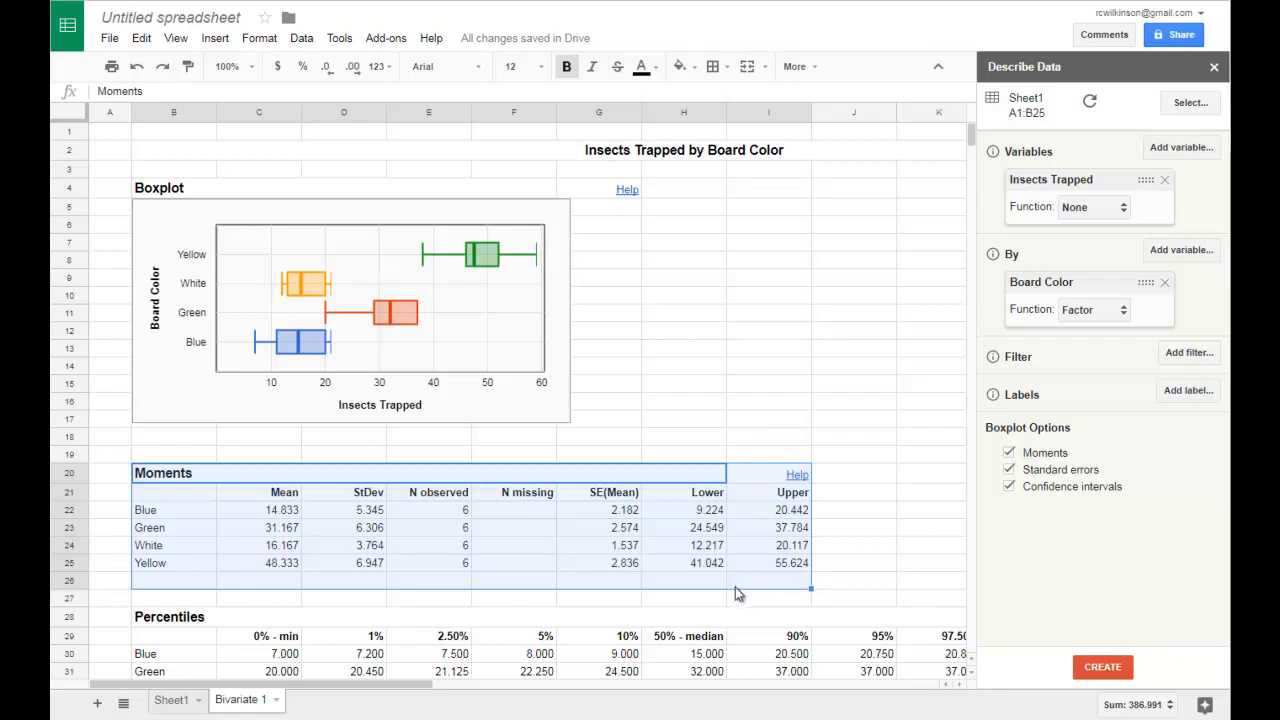
pyautogui.moveTo(303, 535)
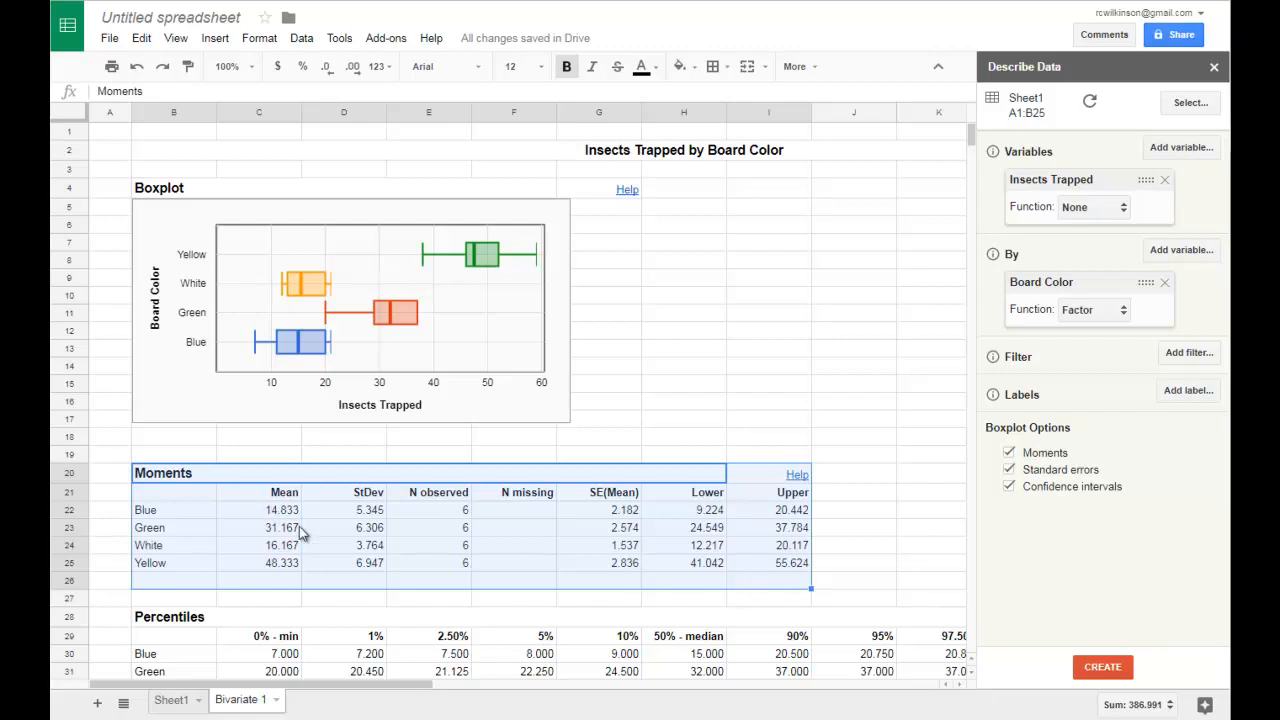
pyautogui.moveTo(385, 559)
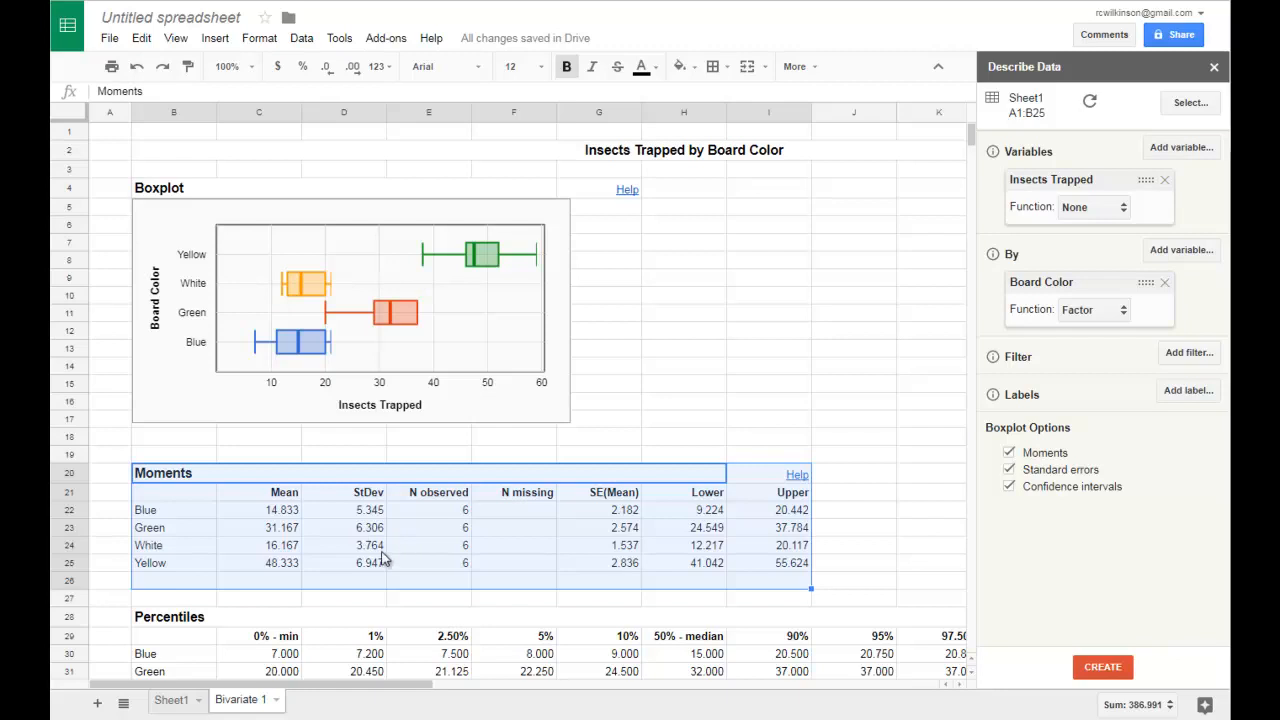
pyautogui.moveTo(618, 532)
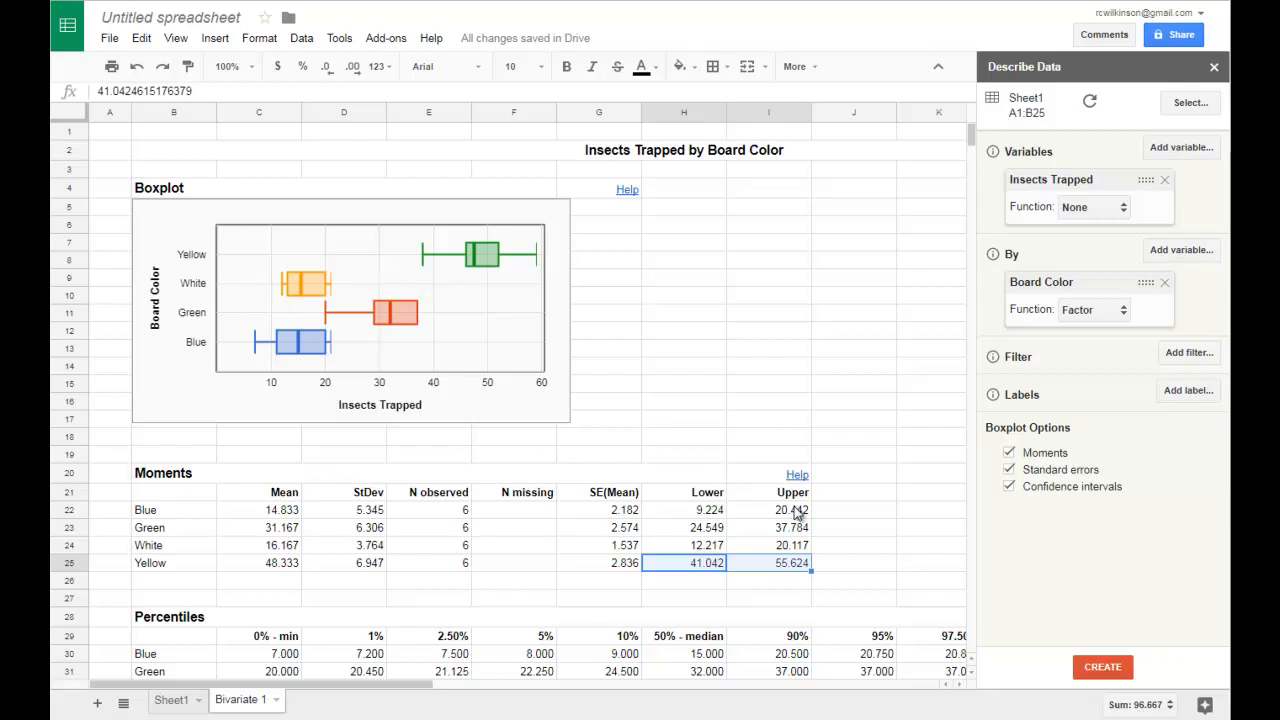
pyautogui.moveTo(446, 334)
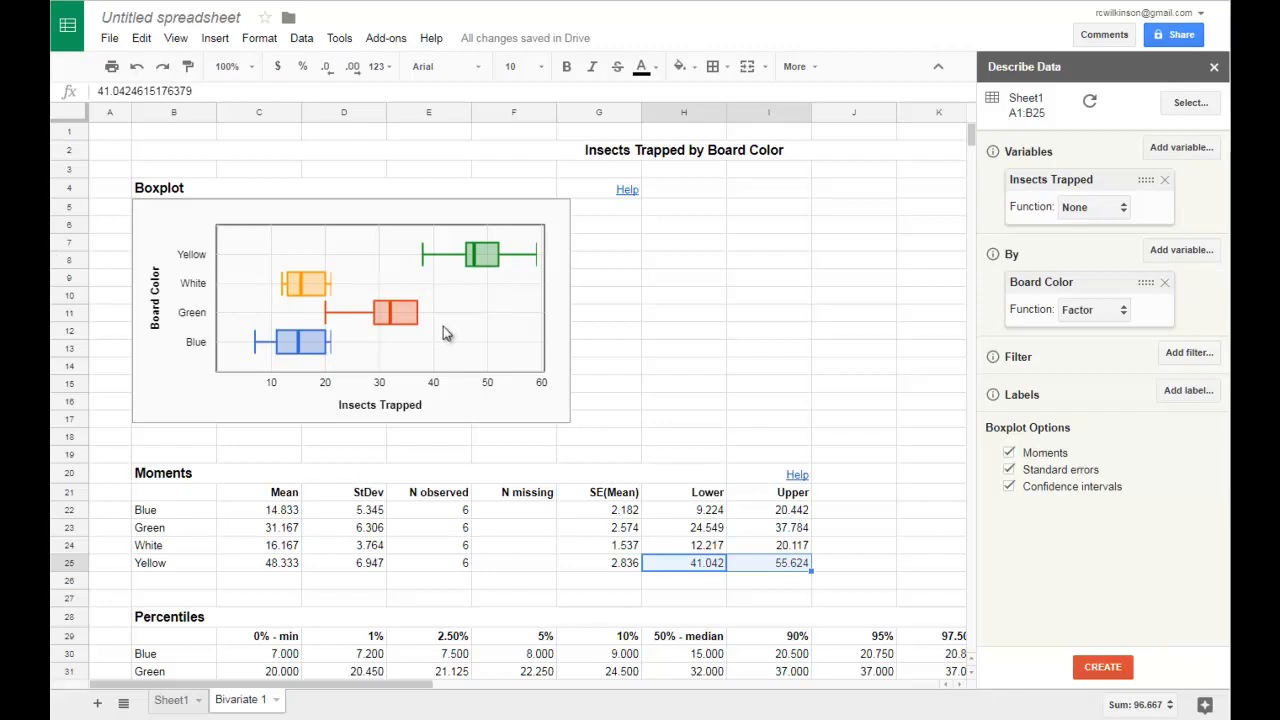
pyautogui.moveTo(345, 341)
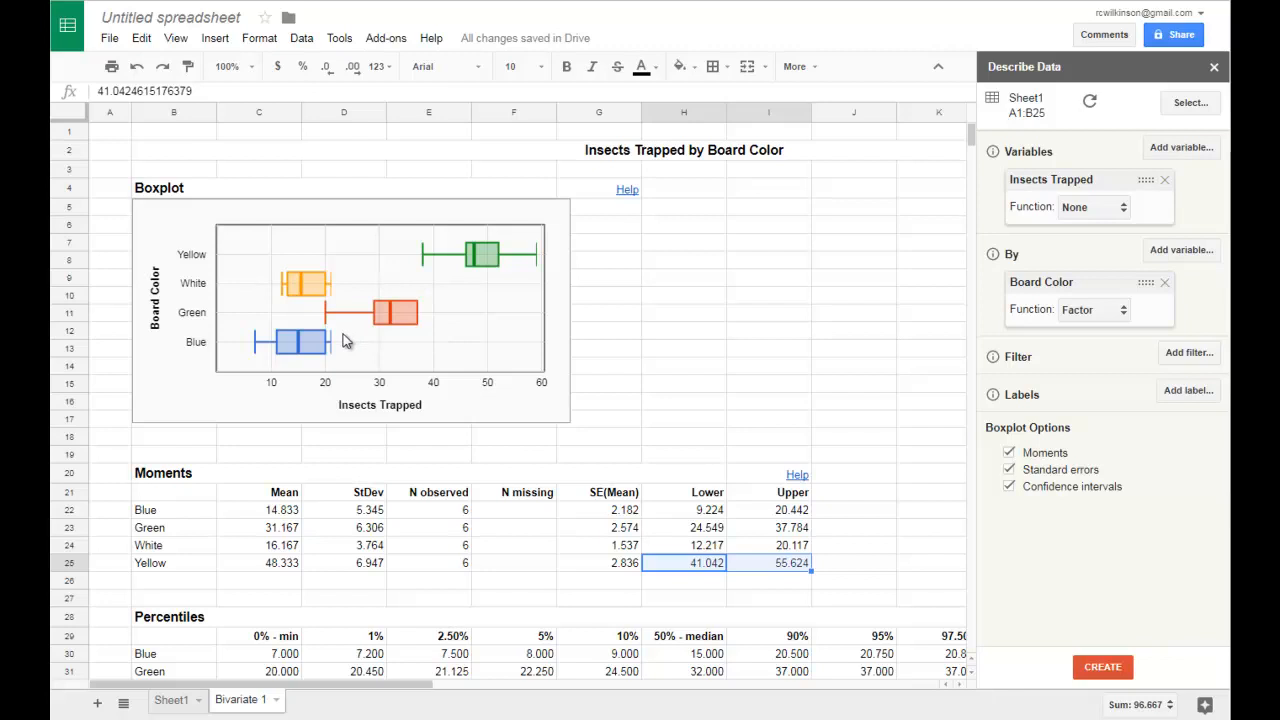
pyautogui.moveTo(318, 330)
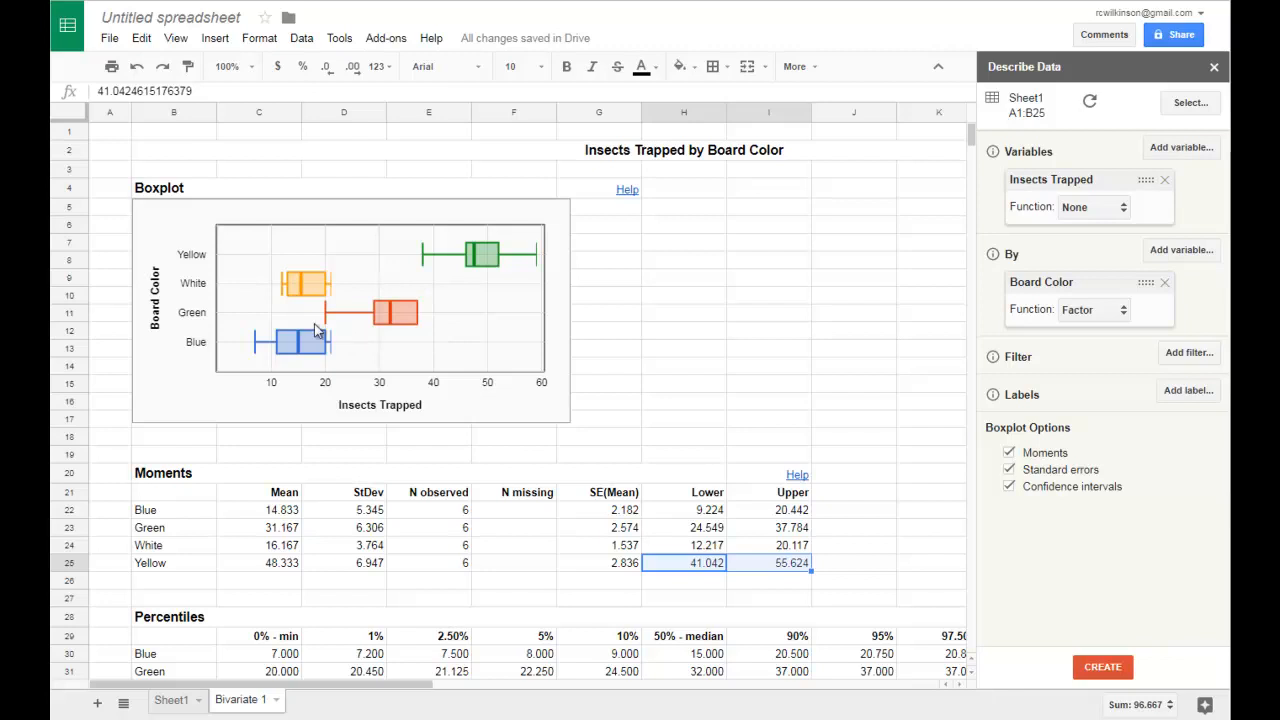
pyautogui.moveTo(311, 315)
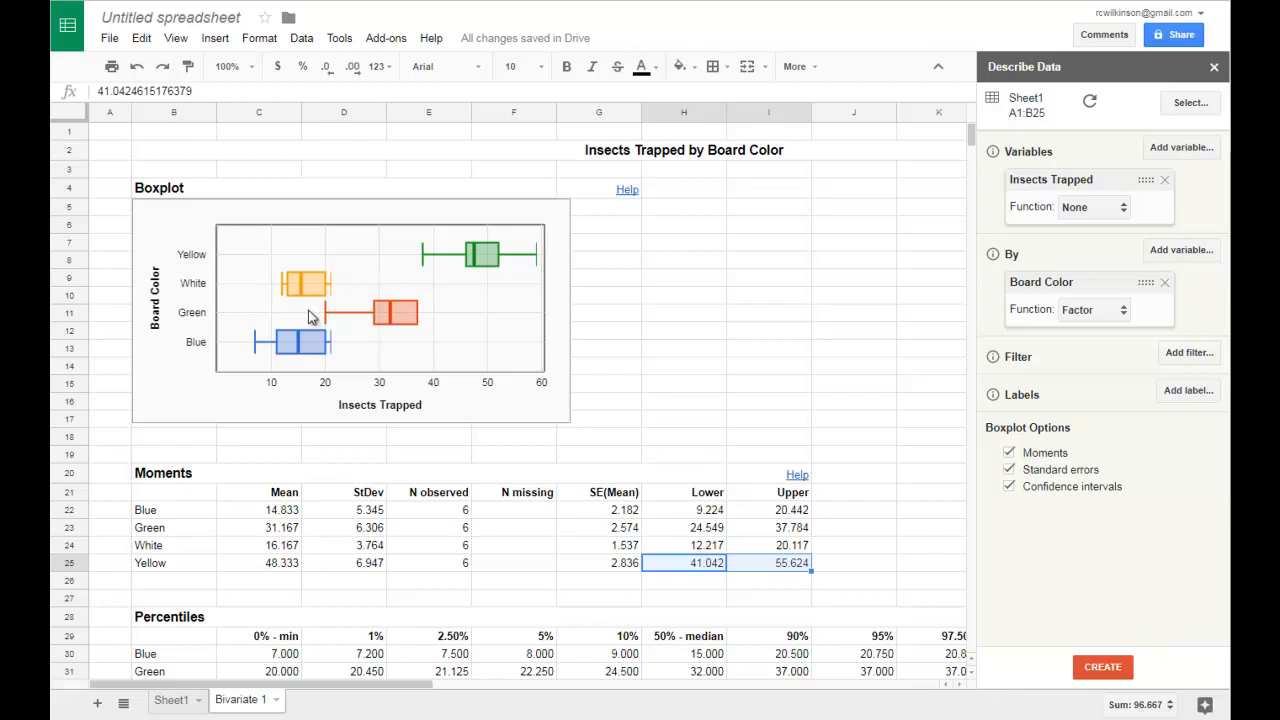
pyautogui.moveTo(316, 285)
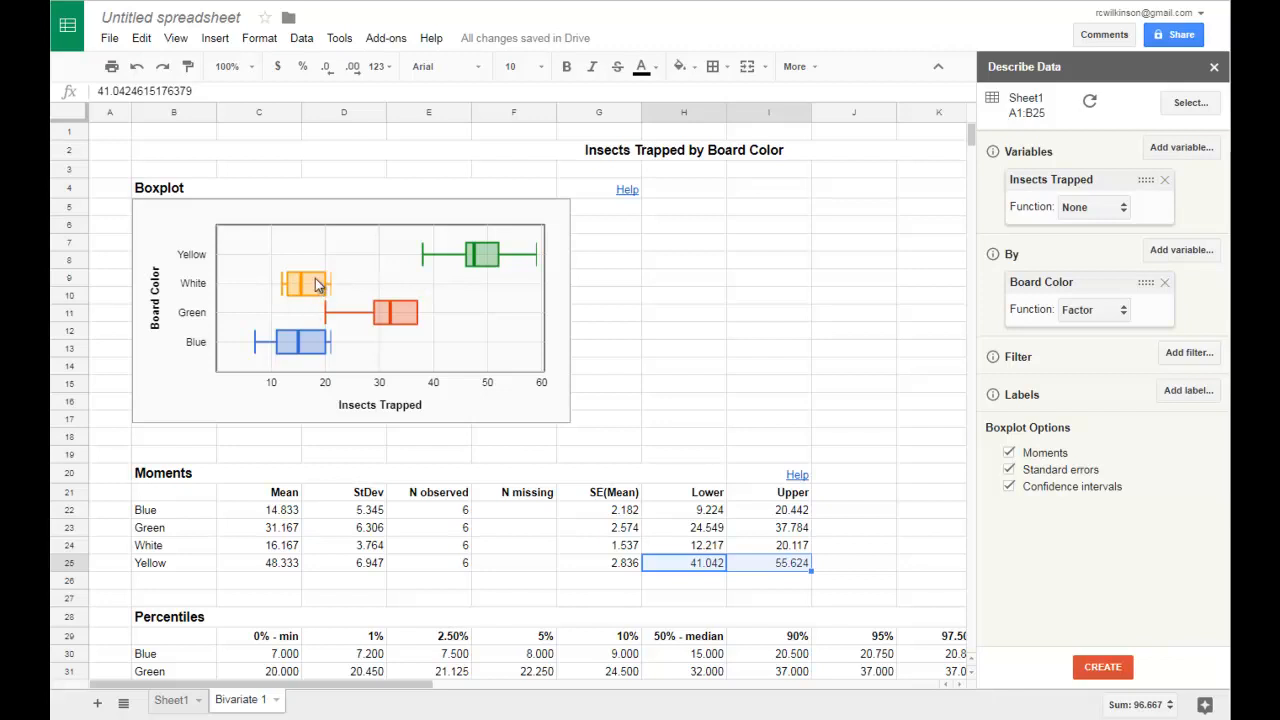
pyautogui.click(145, 510)
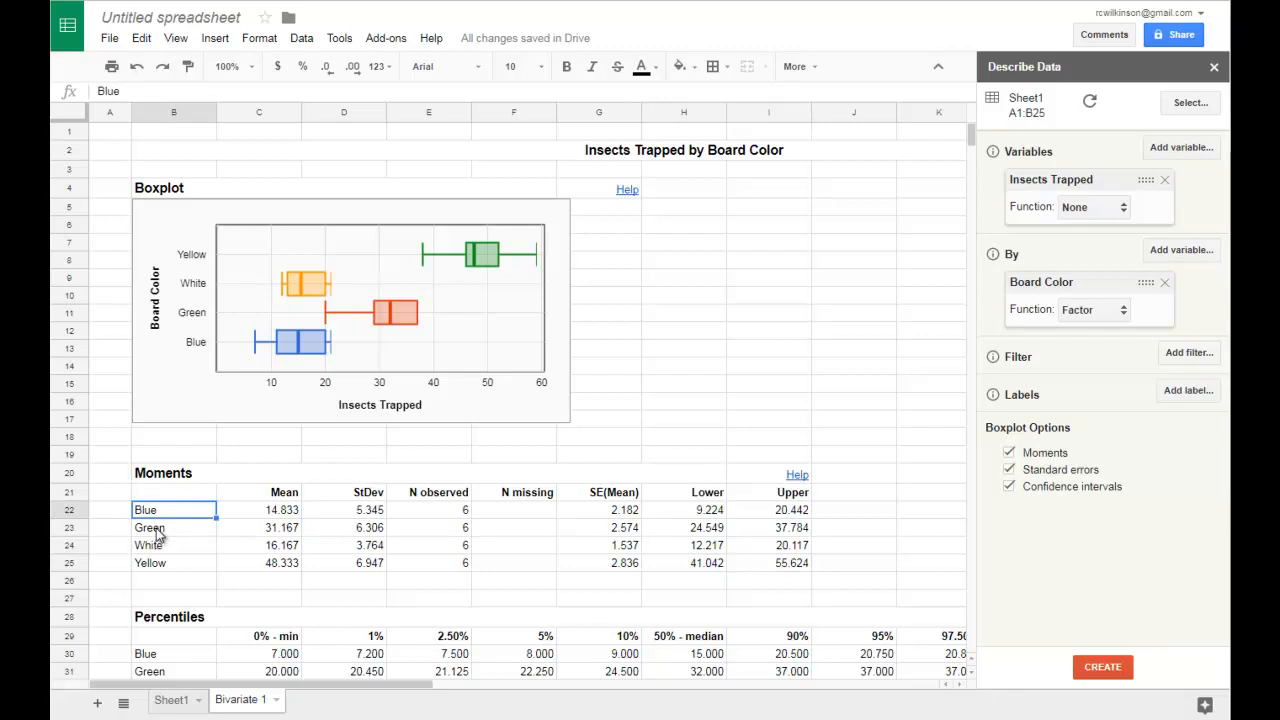
pyautogui.moveTo(433, 332)
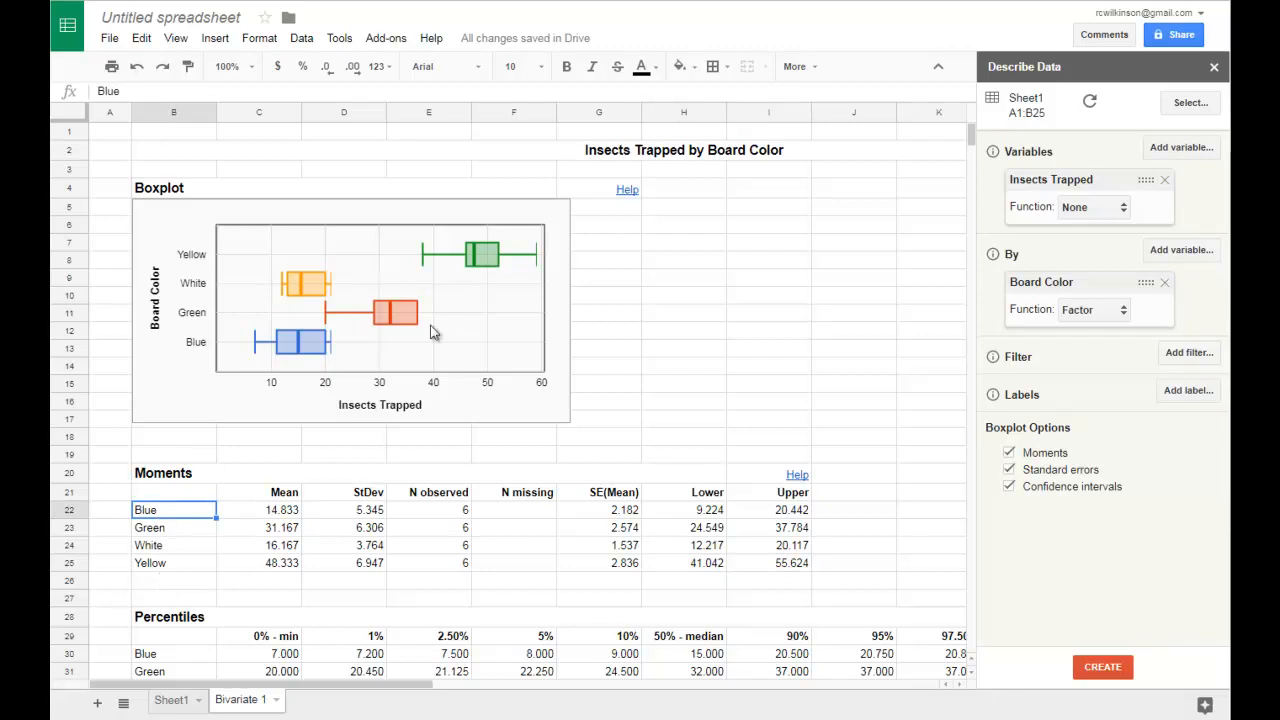
pyautogui.moveTo(390, 285)
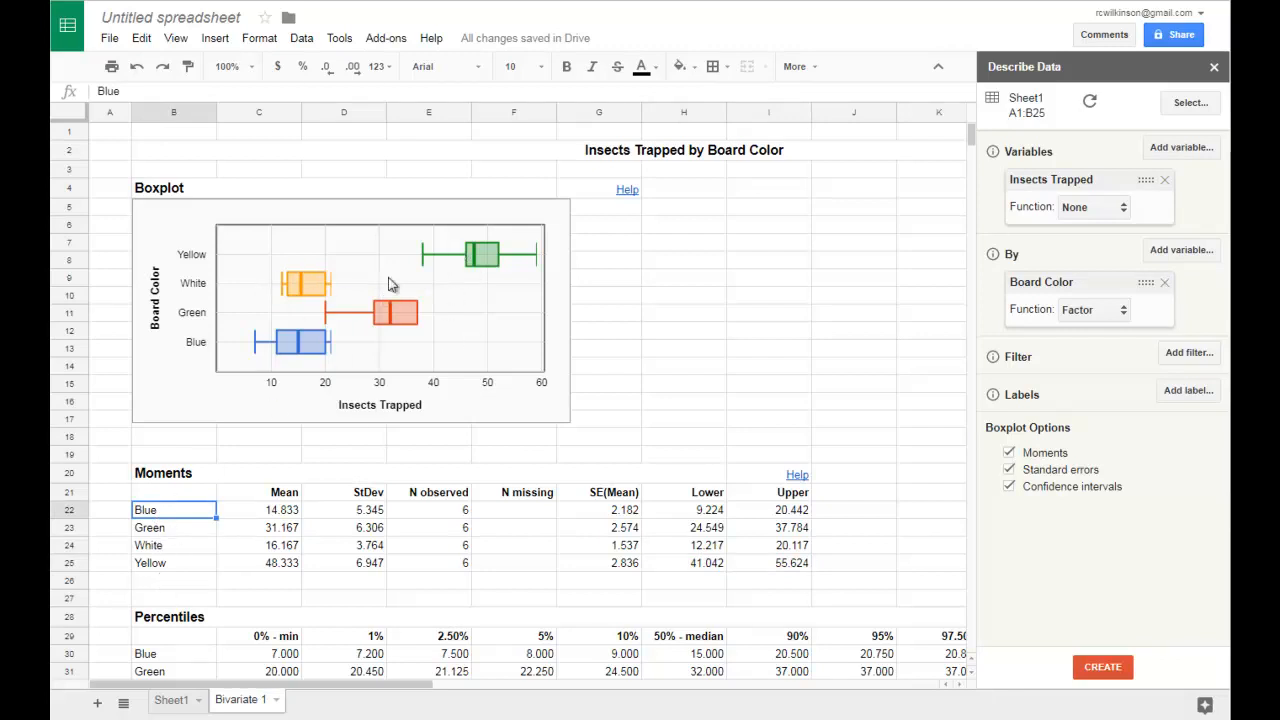
pyautogui.moveTo(288, 305)
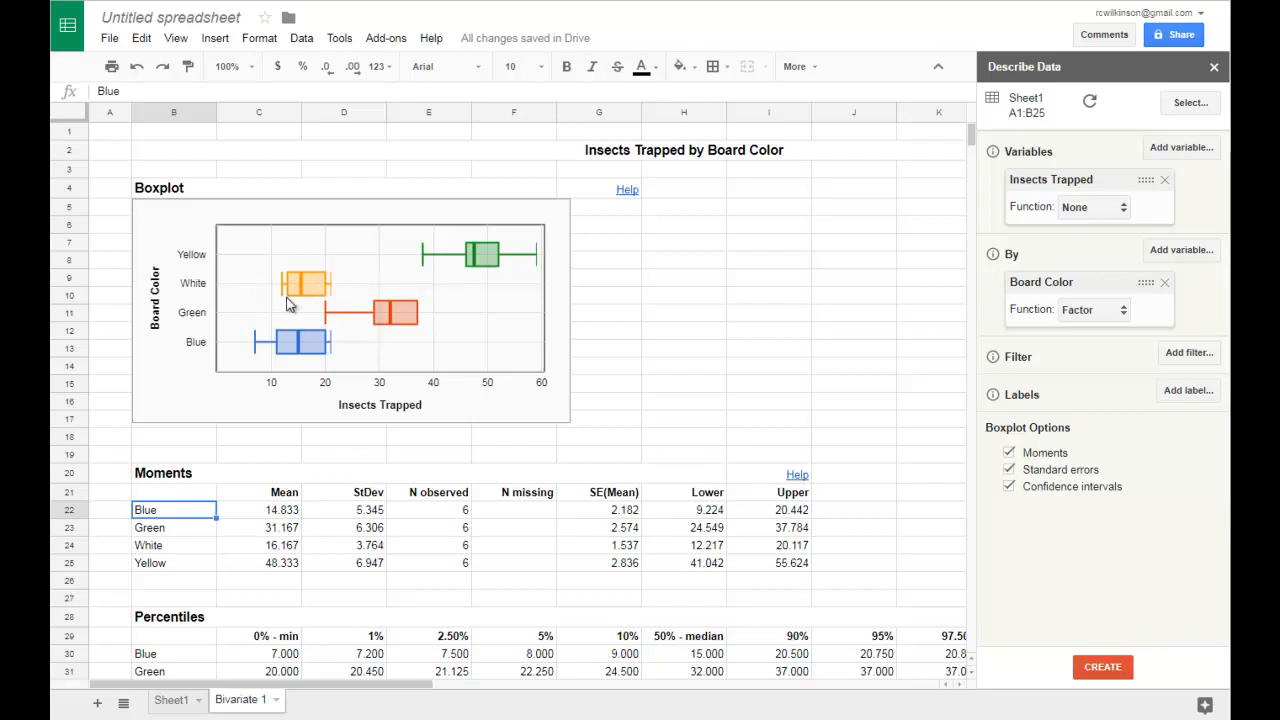
pyautogui.moveTo(318, 385)
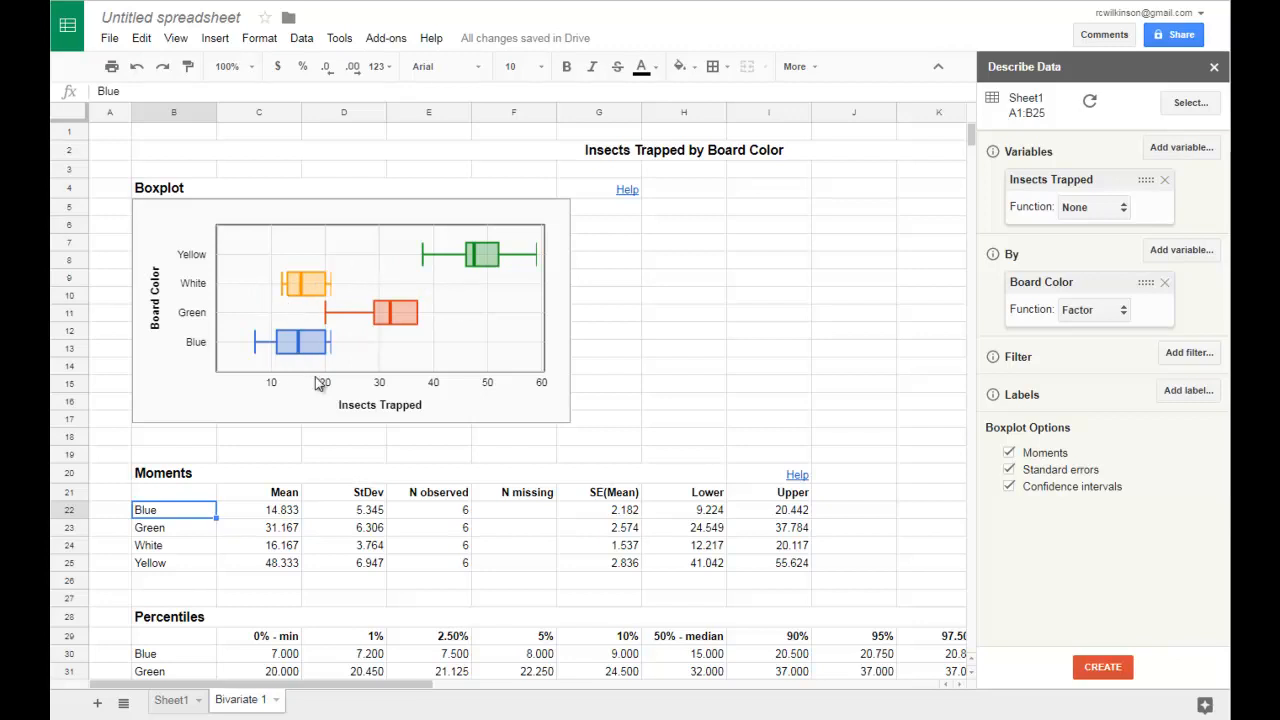
pyautogui.moveTo(211, 333)
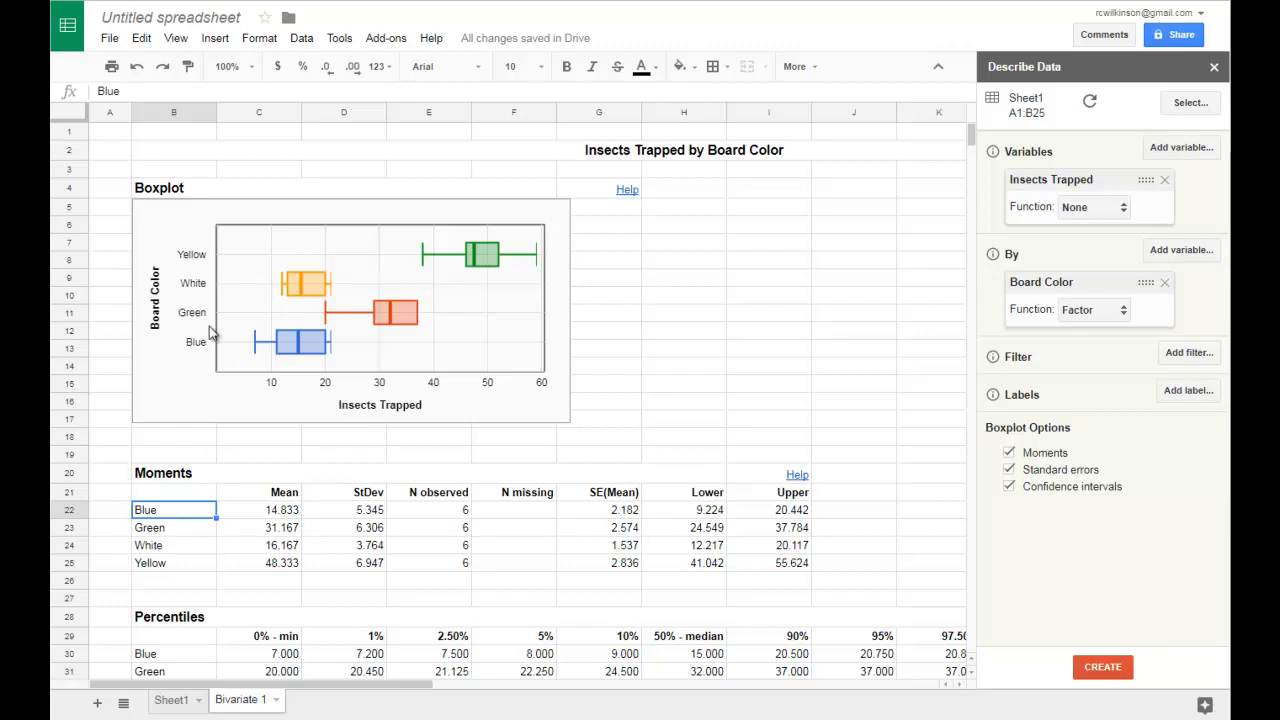
pyautogui.moveTo(189, 318)
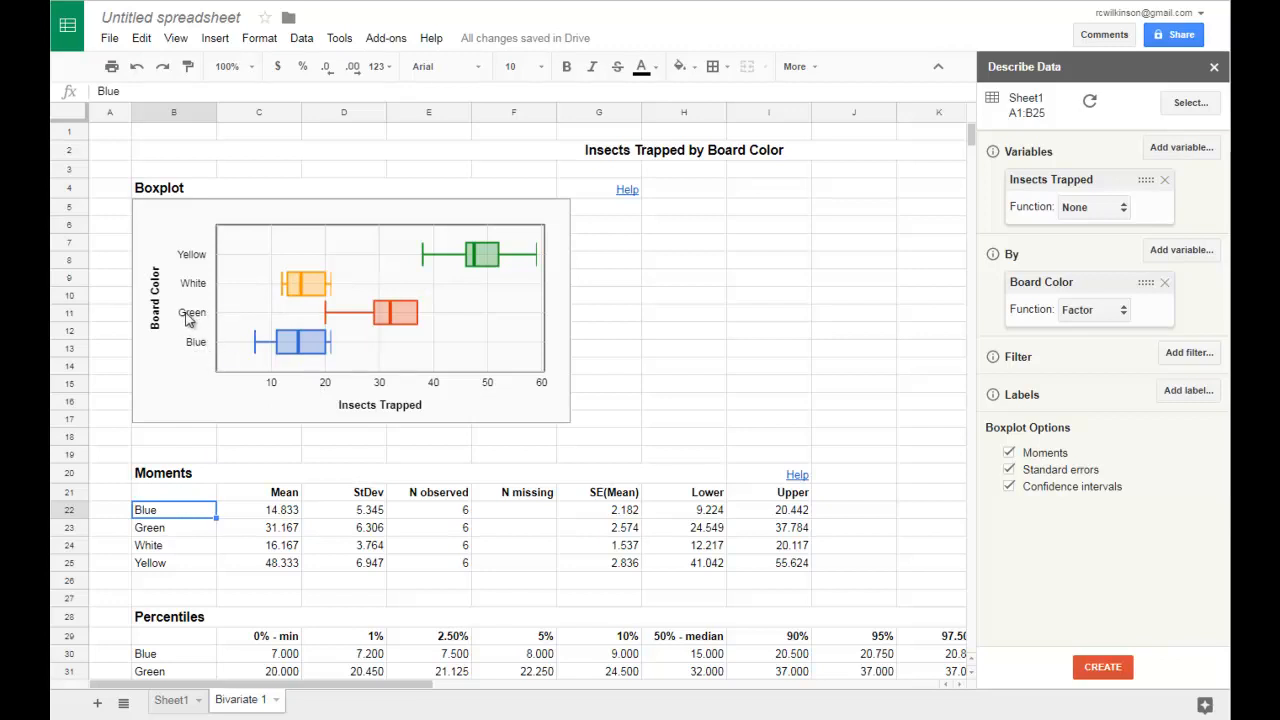
pyautogui.moveTo(407, 328)
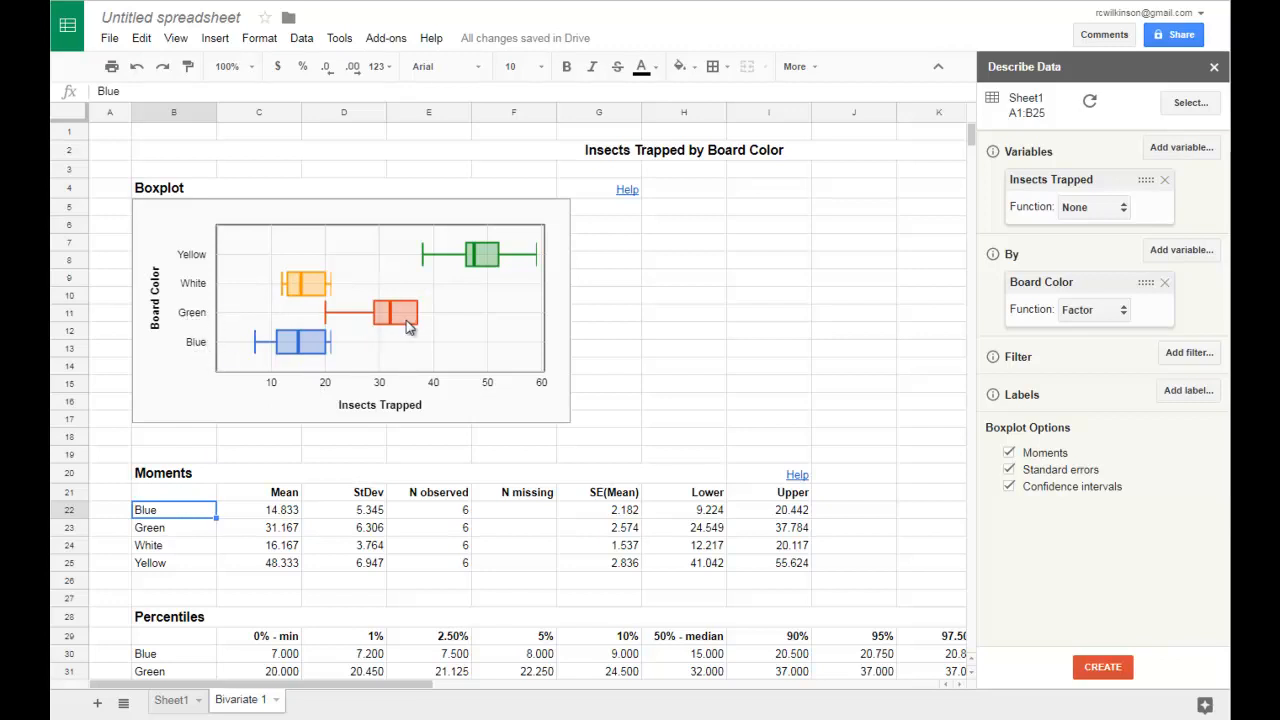